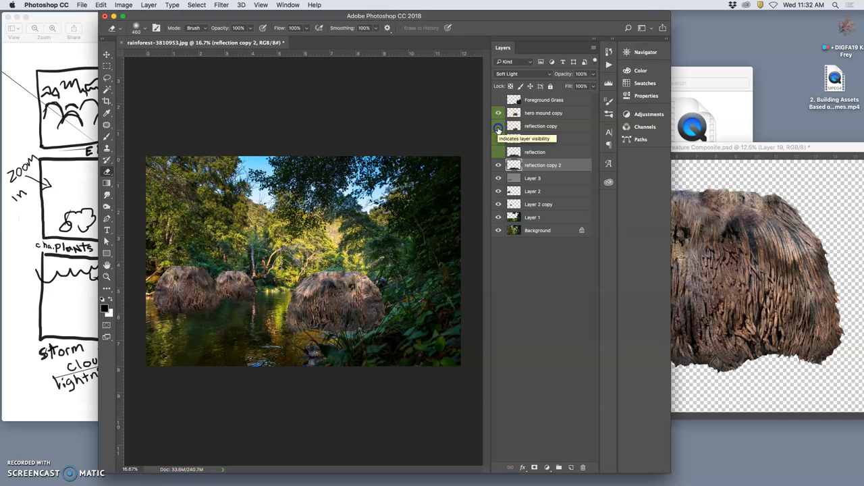
Show the mound and Foreground Grass layers and take the Eraser to clean up stray grass
{"action": "left_click", "coordinate": [498, 113]}
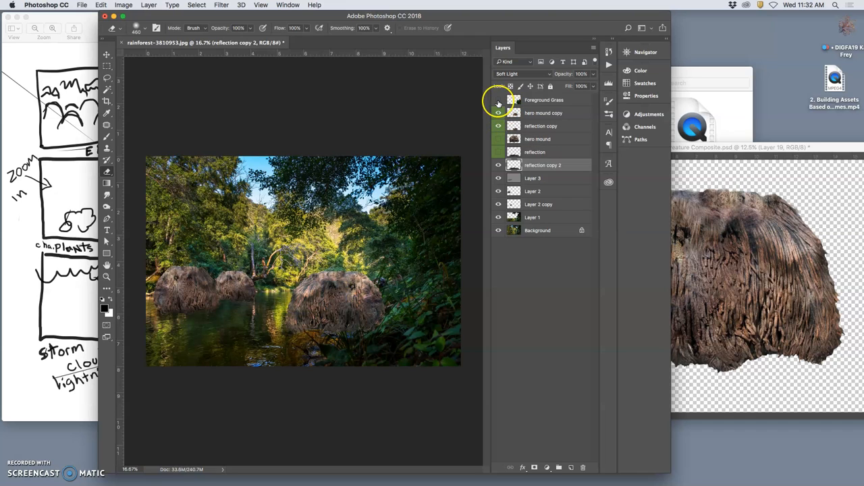
{"action": "left_click", "coordinate": [498, 100]}
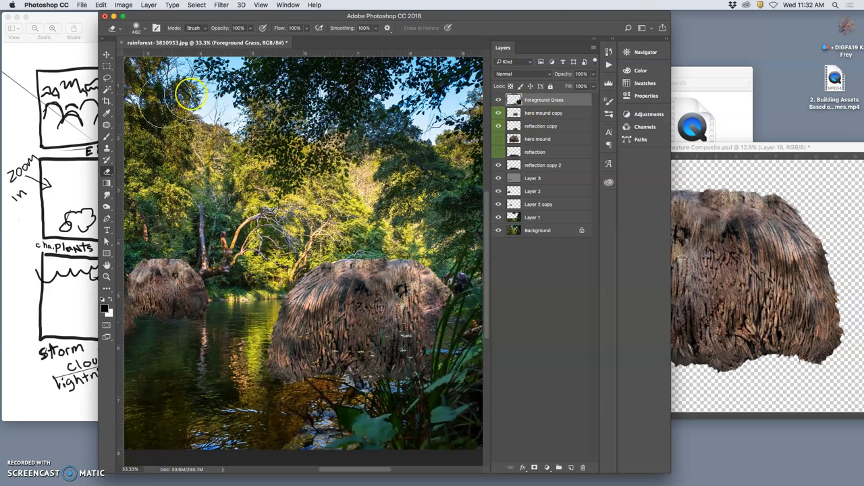
{"action": "left_click", "coordinate": [144, 28]}
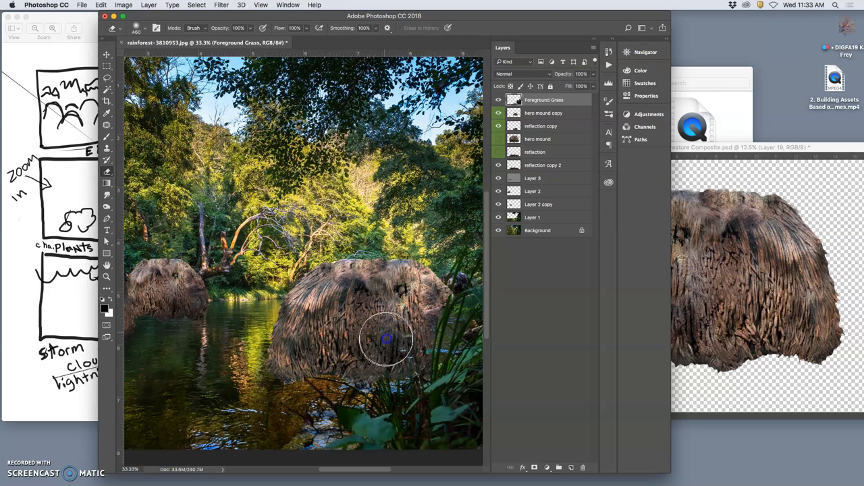
{"action": "mouse_move", "coordinate": [415, 334]}
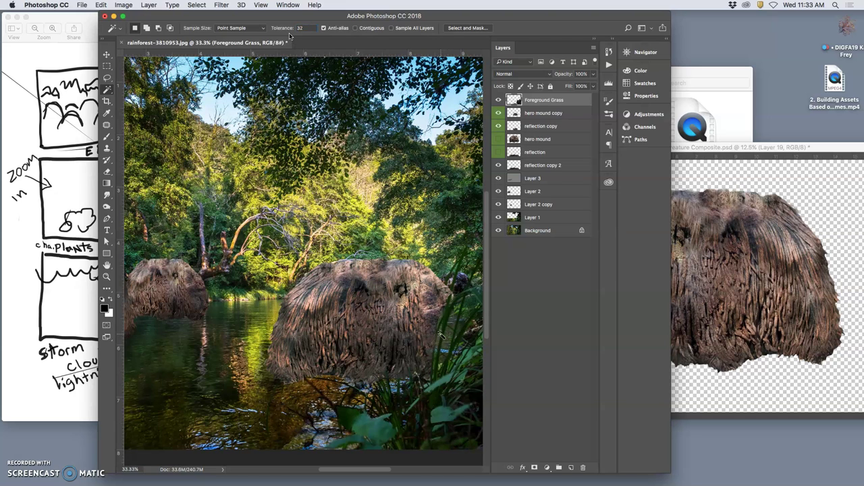
{"action": "left_click", "coordinate": [439, 338]}
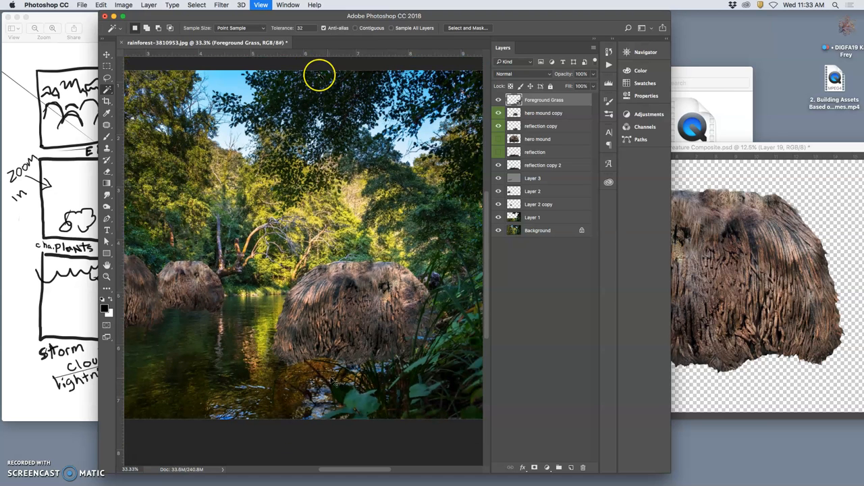
{"action": "left_click", "coordinate": [544, 112]}
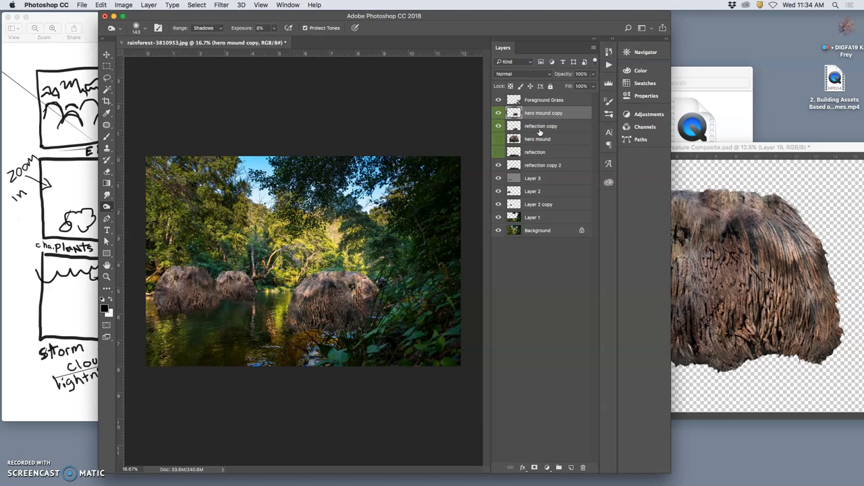
Shrink a reflection copy, move it beneath the left mounds, then select the second copy
{"action": "left_click", "coordinate": [541, 126]}
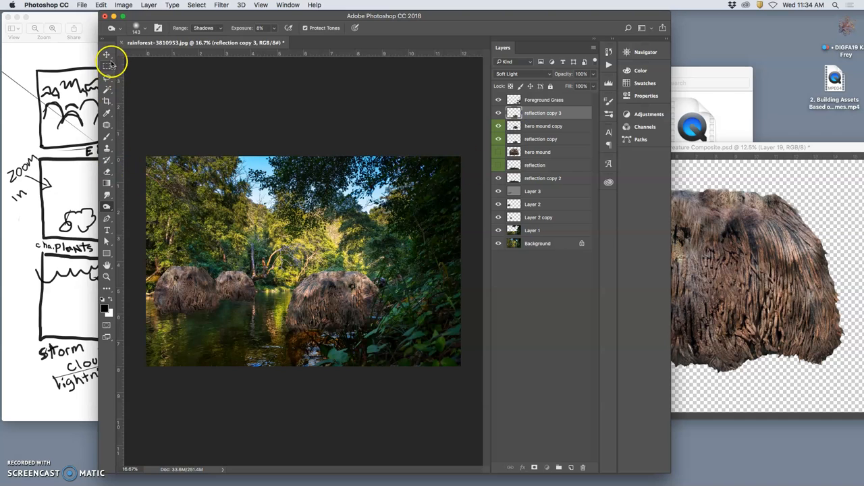
{"action": "left_click", "coordinate": [107, 55]}
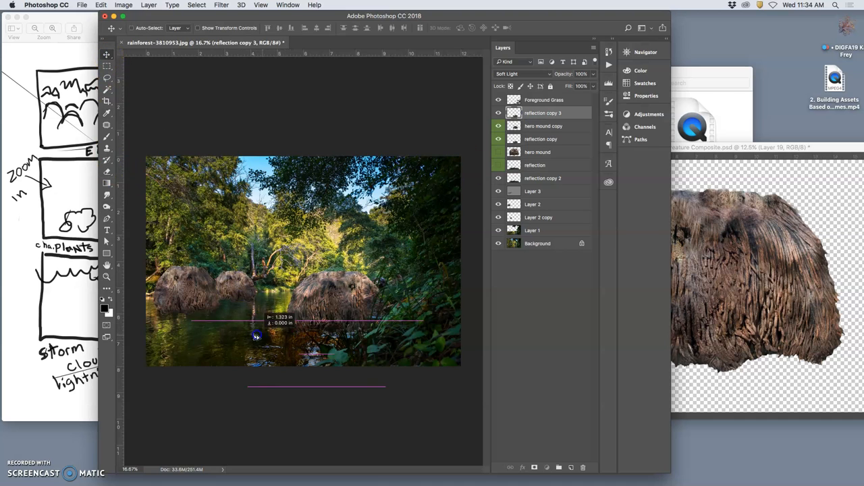
{"action": "left_click_drag", "start_coordinate": [255, 336], "coordinate": [164, 311]}
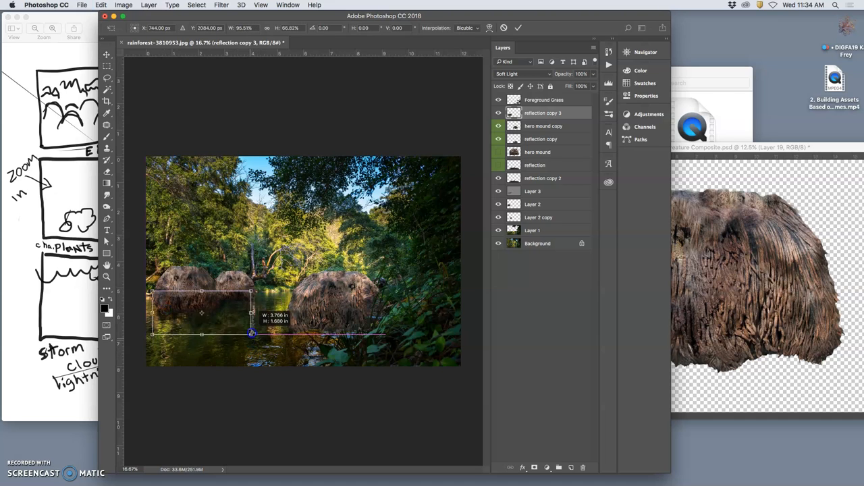
{"action": "left_click_drag", "start_coordinate": [252, 333], "coordinate": [220, 327]}
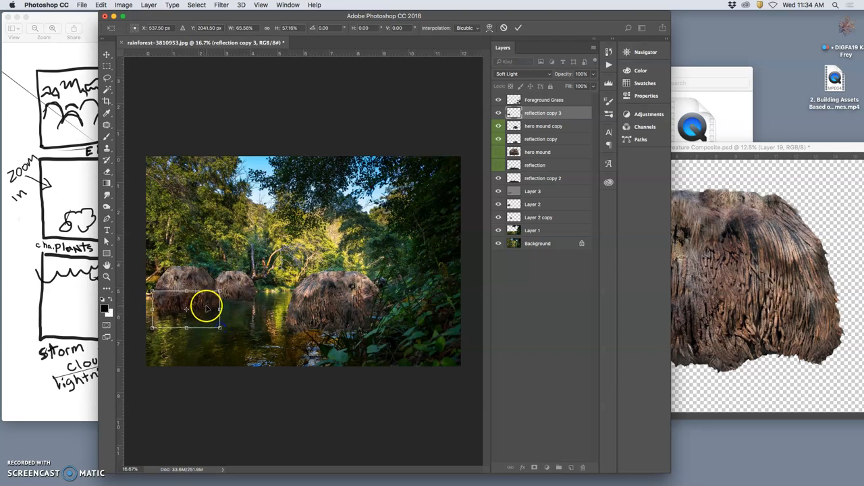
{"action": "left_click_drag", "start_coordinate": [206, 309], "coordinate": [270, 331]}
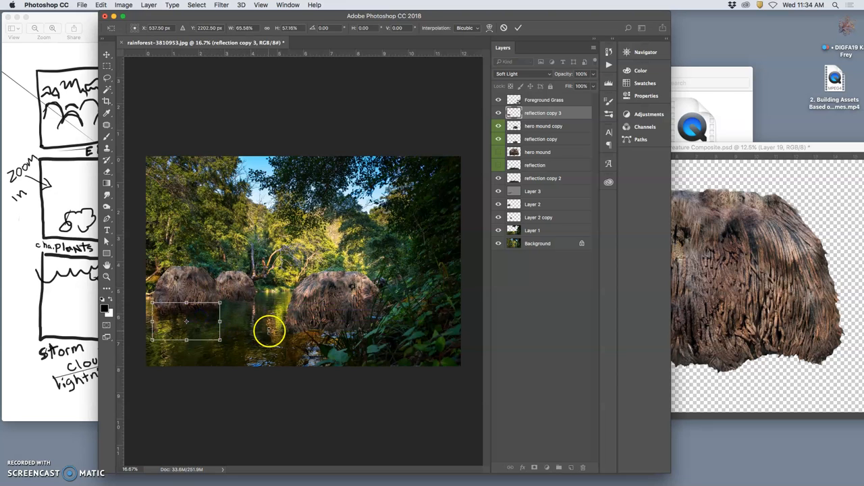
{"action": "left_click", "coordinate": [106, 172]}
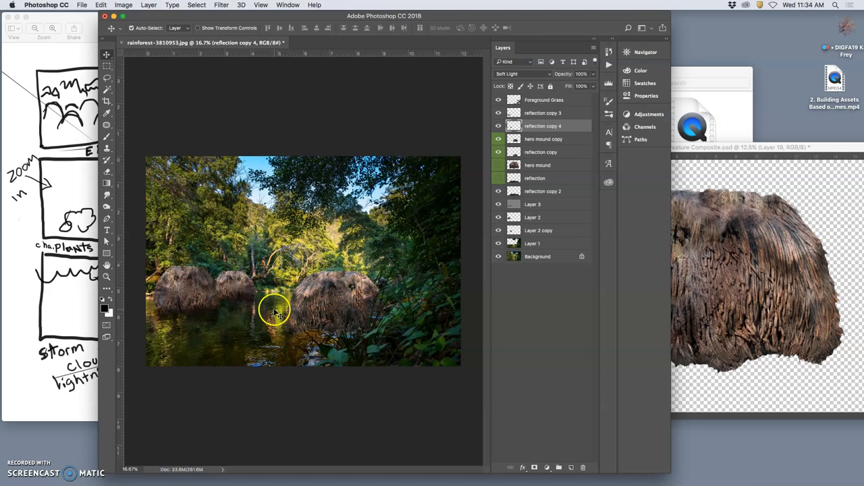
{"action": "left_click", "coordinate": [544, 125]}
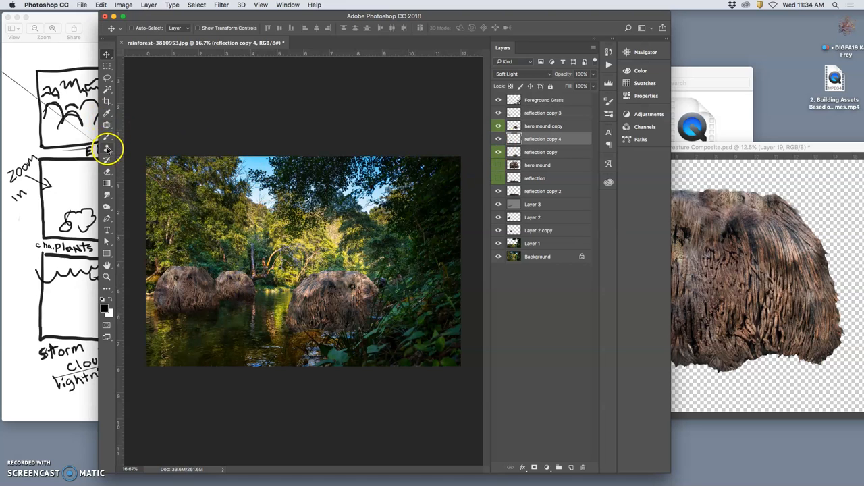
Erase stray reflection at the large mound's base, then show and select the hero mound layers
{"action": "left_click", "coordinate": [107, 148]}
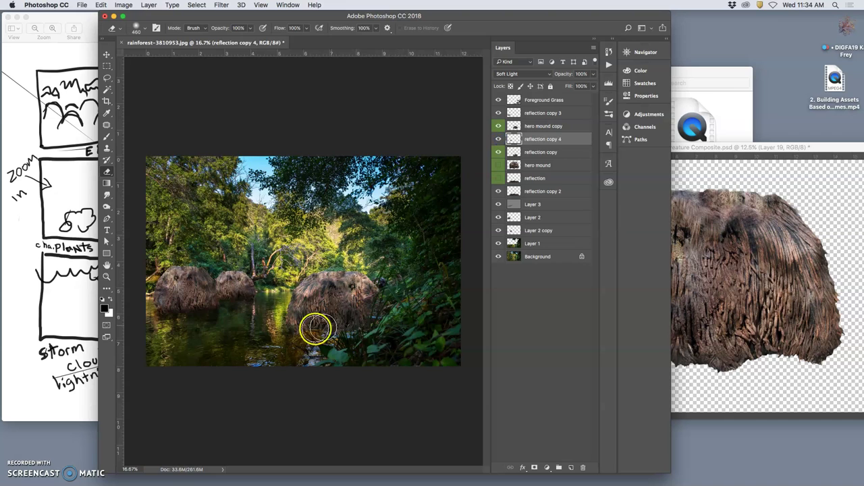
{"action": "mouse_move", "coordinate": [453, 325]}
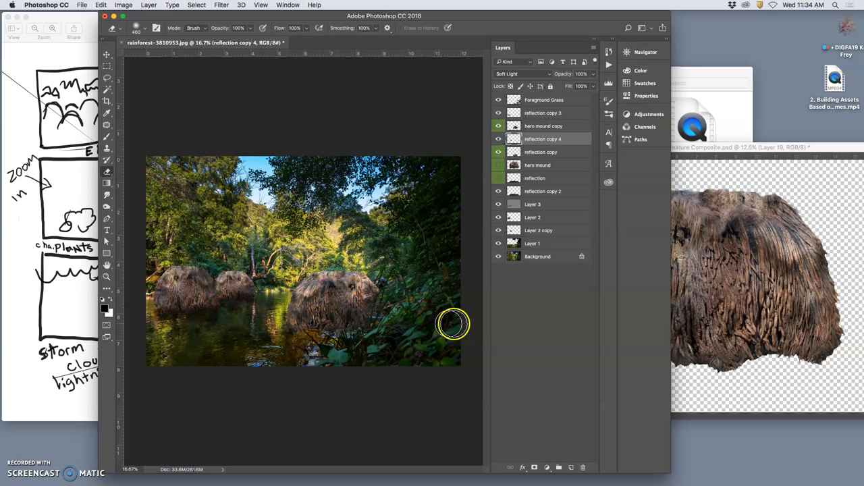
{"action": "mouse_move", "coordinate": [385, 317]}
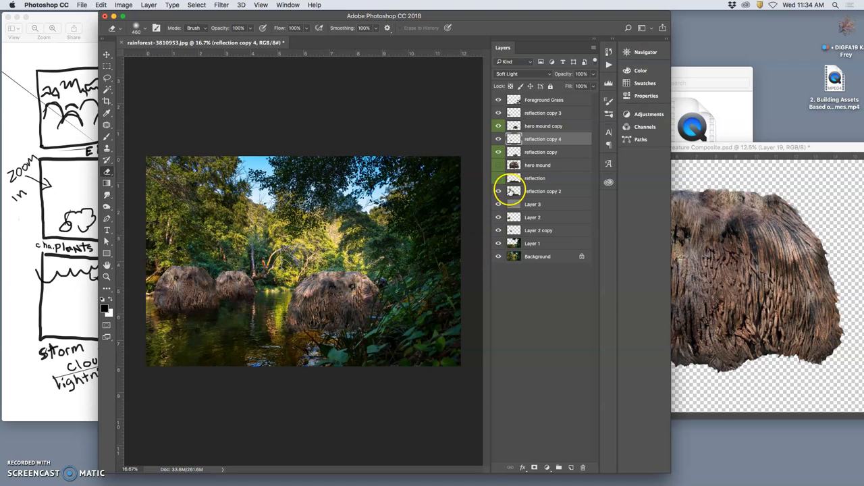
{"action": "left_click", "coordinate": [498, 165]}
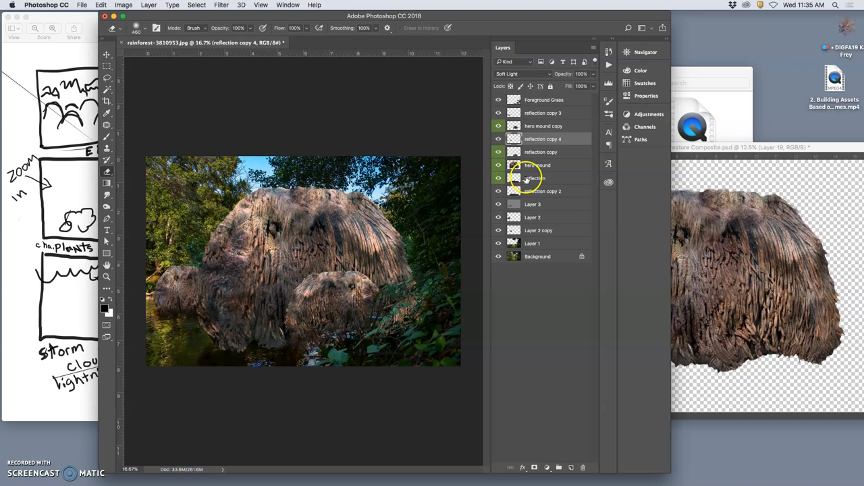
{"action": "left_click", "coordinate": [538, 165]}
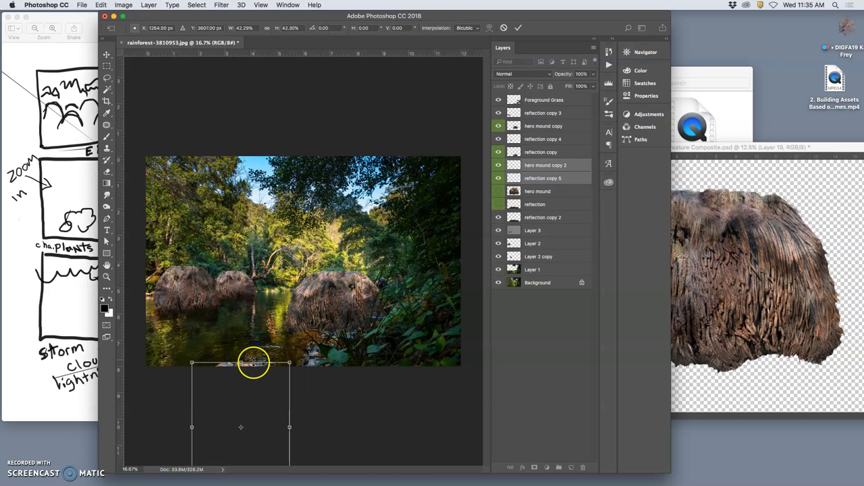
Scale hero mound copy 2 and reflection copy 5 down to about 29%
{"action": "left_click_drag", "start_coordinate": [253, 364], "coordinate": [253, 283]}
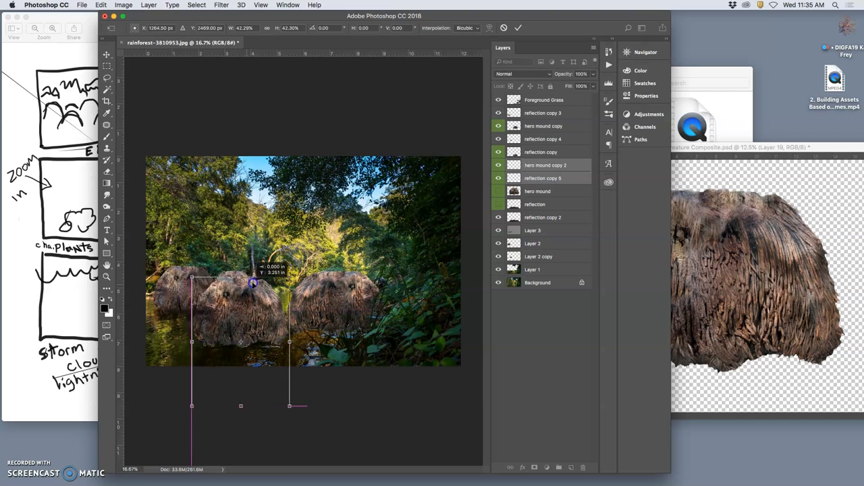
{"action": "left_click_drag", "start_coordinate": [253, 284], "coordinate": [241, 269]}
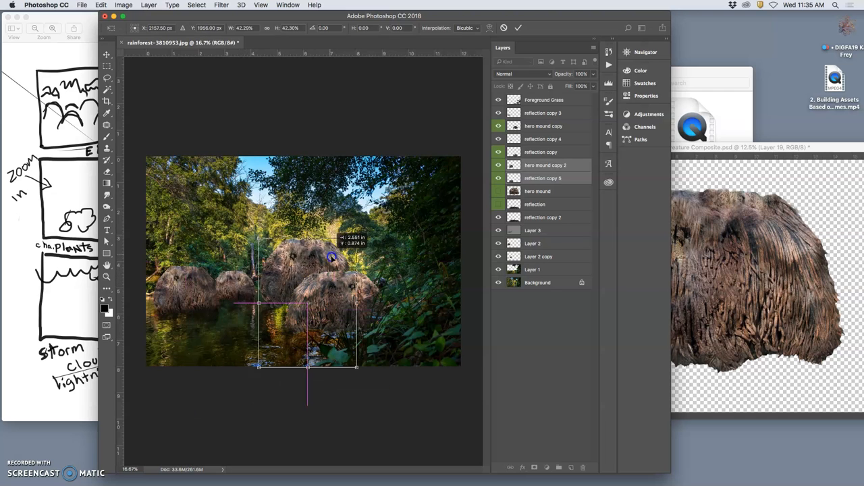
{"action": "left_click_drag", "start_coordinate": [331, 259], "coordinate": [270, 311]}
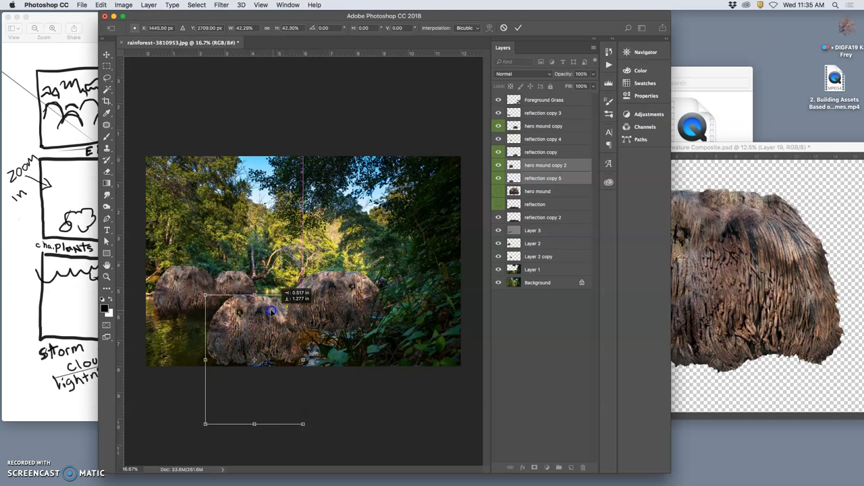
{"action": "left_click_drag", "start_coordinate": [270, 311], "coordinate": [236, 307]}
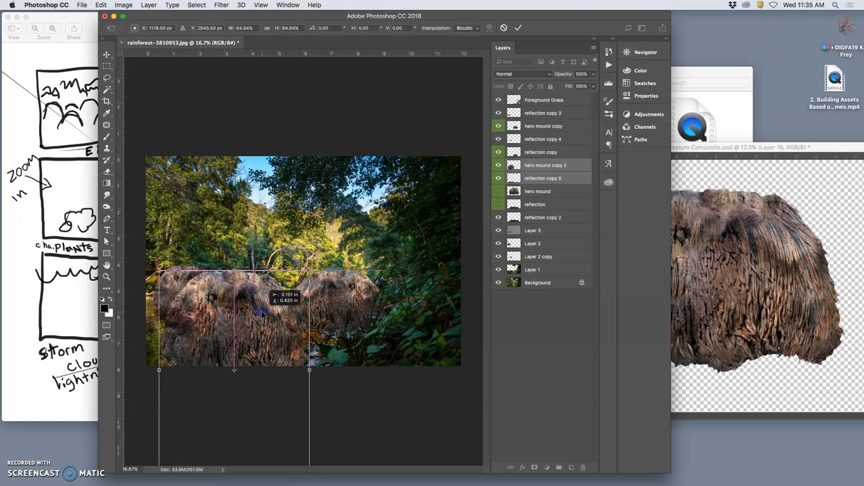
{"action": "left_click_drag", "start_coordinate": [262, 312], "coordinate": [238, 335]}
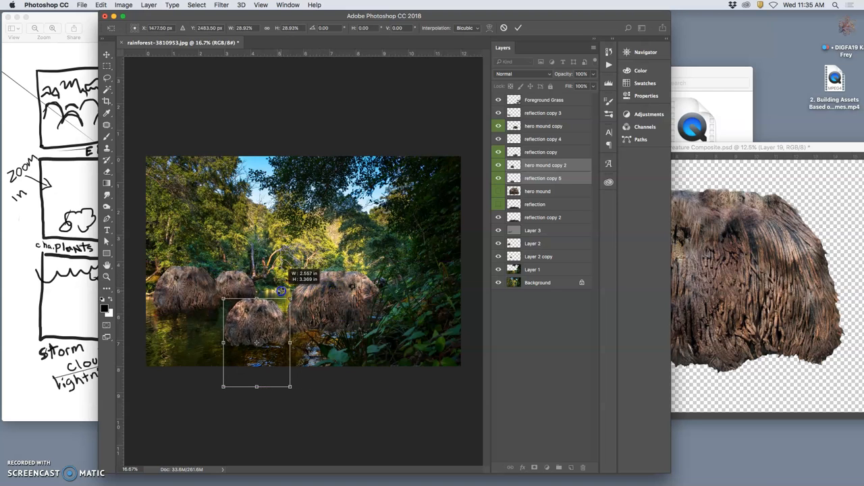
Settle the small mound in the water between the mounds and flip it horizontally
{"action": "left_click_drag", "start_coordinate": [257, 341], "coordinate": [256, 320]}
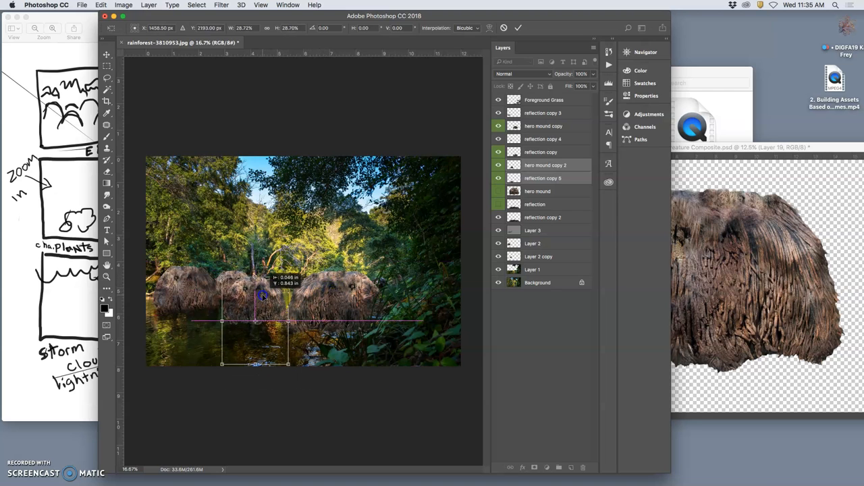
{"action": "left_click_drag", "start_coordinate": [262, 295], "coordinate": [251, 304]}
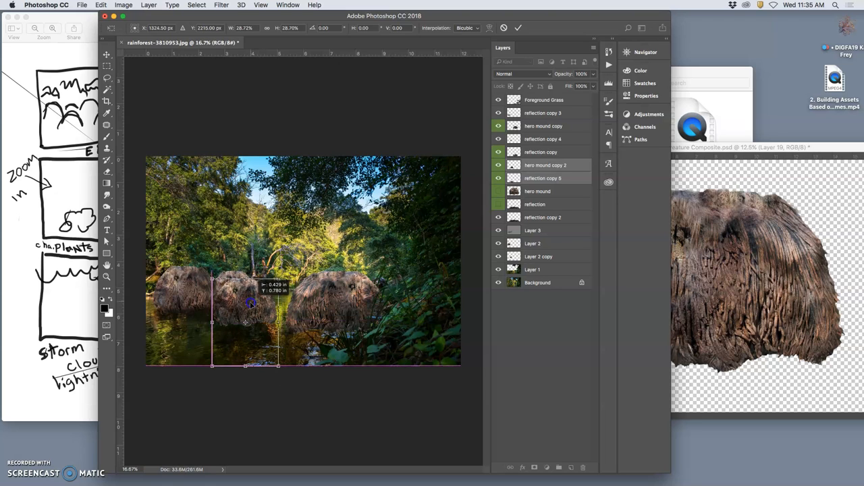
{"action": "left_click_drag", "start_coordinate": [250, 303], "coordinate": [267, 300]}
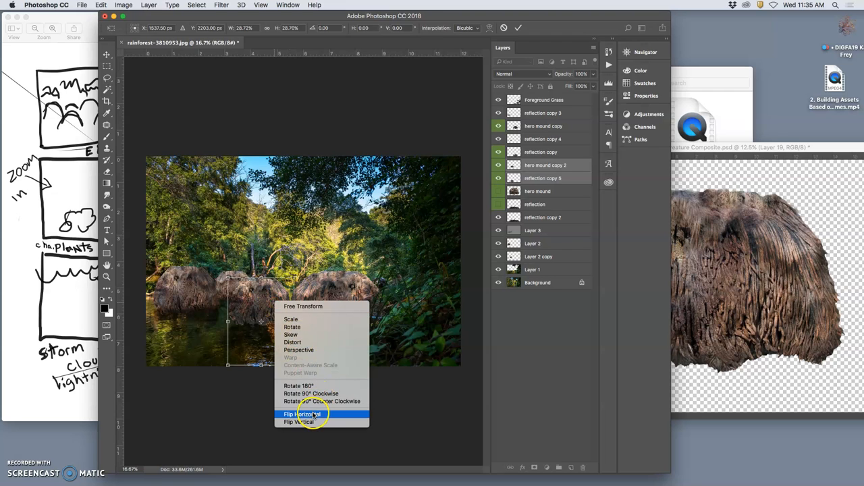
{"action": "left_click", "coordinate": [301, 414]}
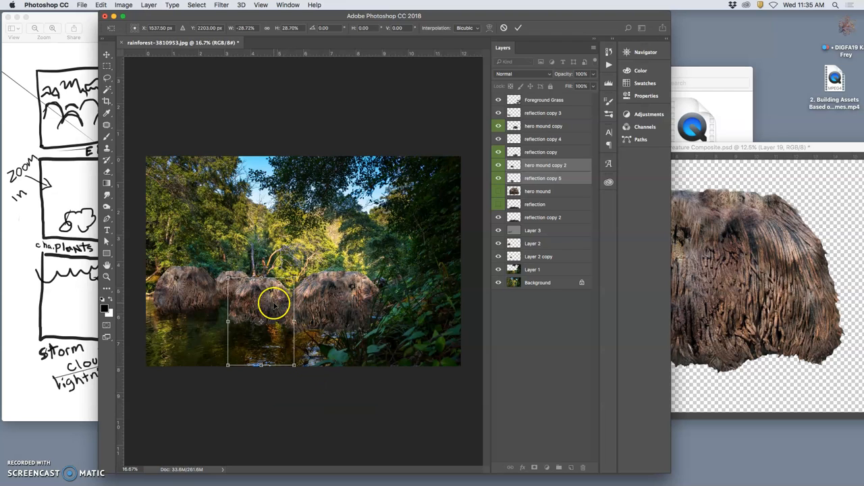
{"action": "right_click", "coordinate": [274, 303]}
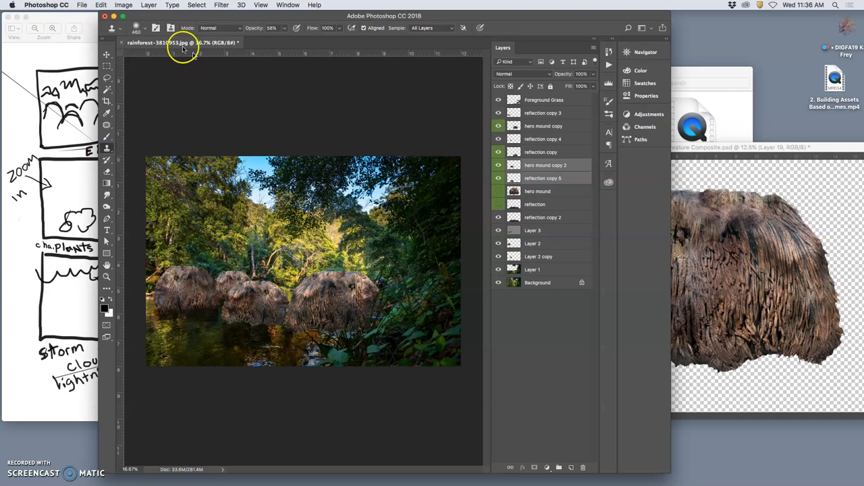
Adjust the clone brush size and hardness and select the hero mound copy 2 layer
{"action": "left_click", "coordinate": [144, 28]}
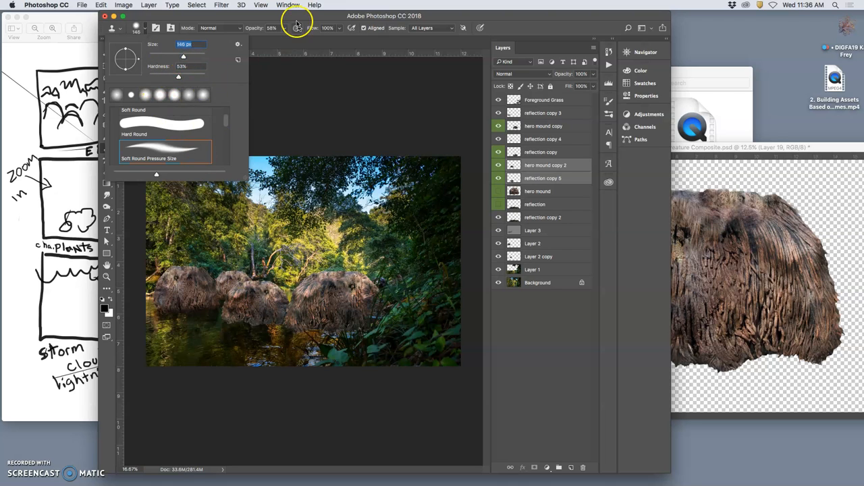
{"action": "left_click", "coordinate": [250, 304]}
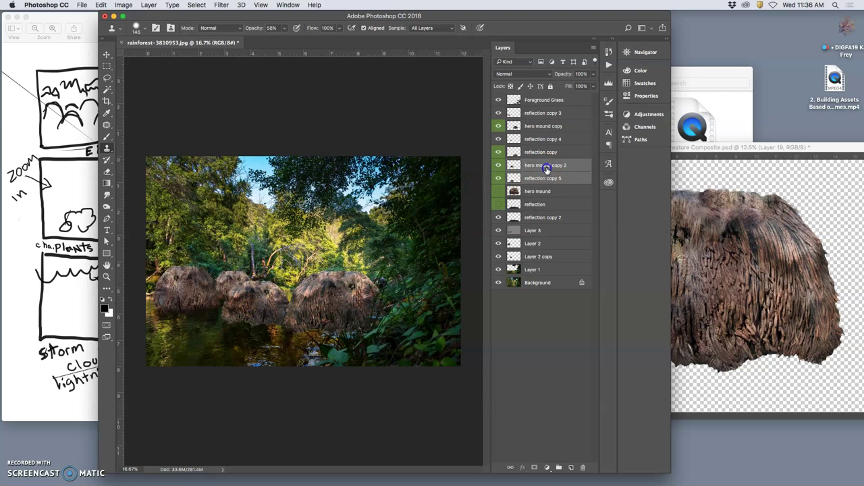
{"action": "left_click", "coordinate": [546, 165]}
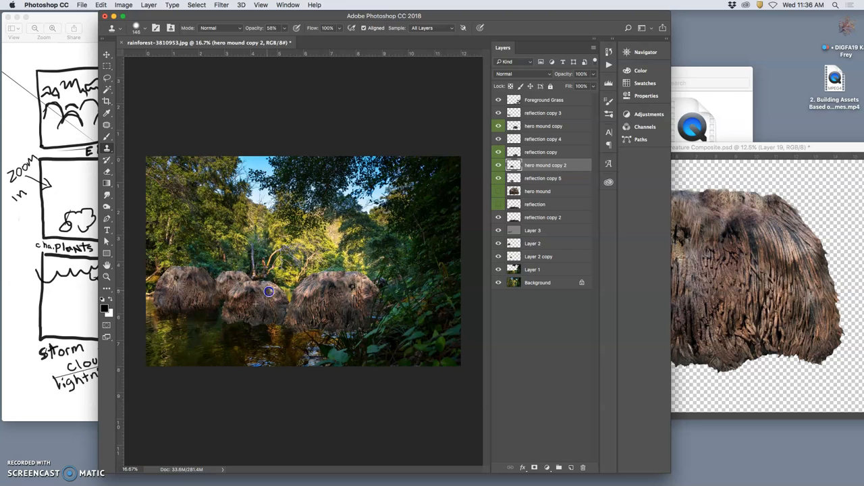
{"action": "mouse_move", "coordinate": [248, 308]}
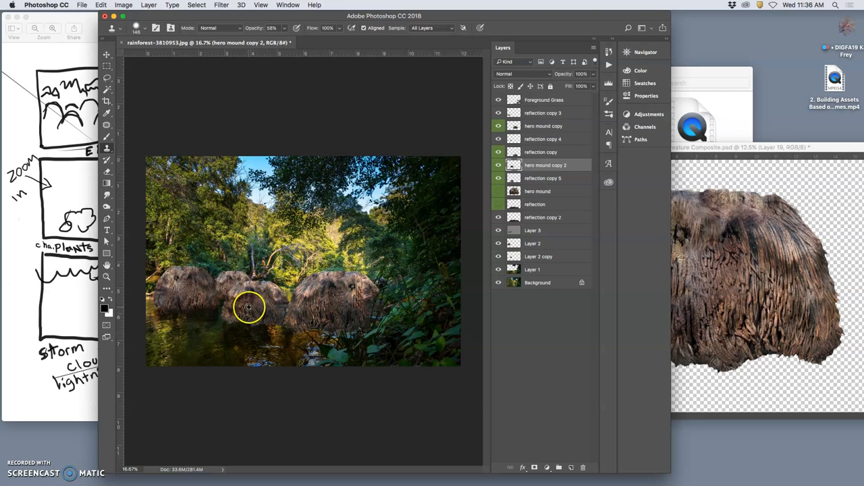
{"action": "mouse_move", "coordinate": [205, 297]}
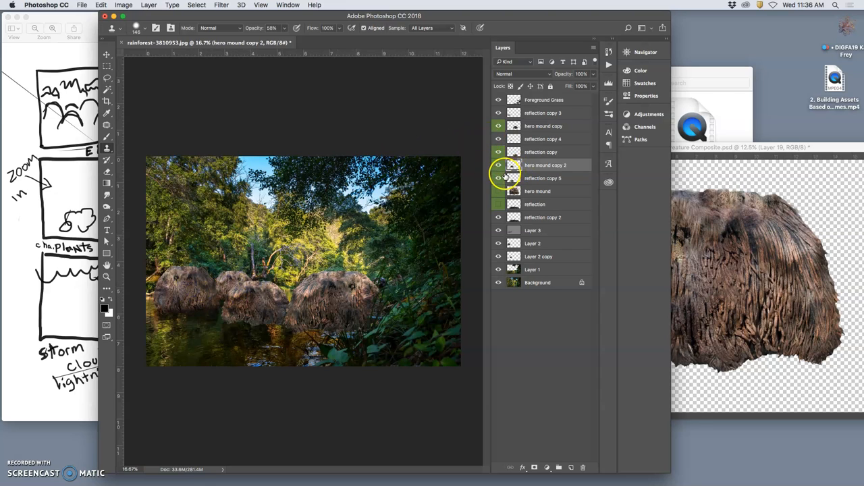
Toggle hero mound copy 2 and reflection copy 3 visibility and clone texture onto the left mound
{"action": "left_click", "coordinate": [499, 191]}
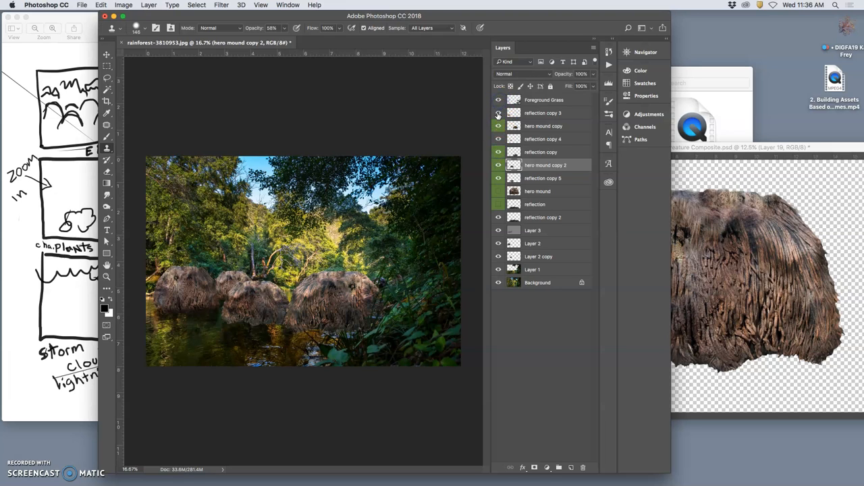
{"action": "left_click", "coordinate": [498, 112]}
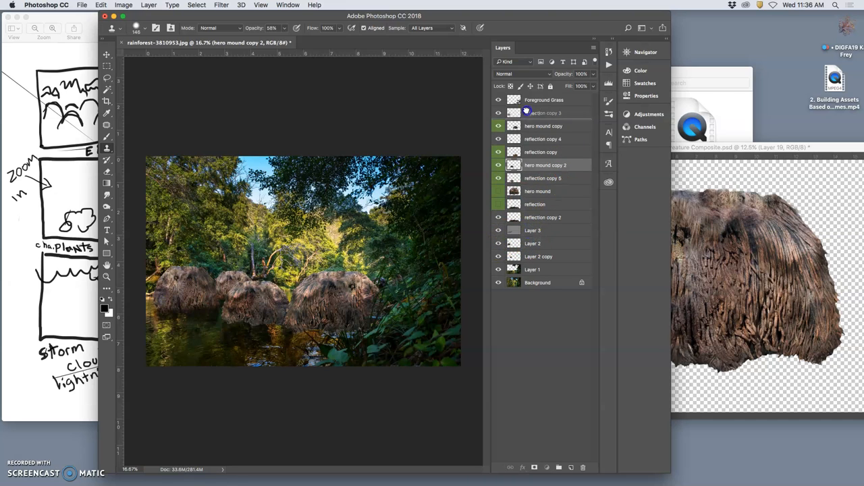
{"action": "left_click", "coordinate": [533, 113]}
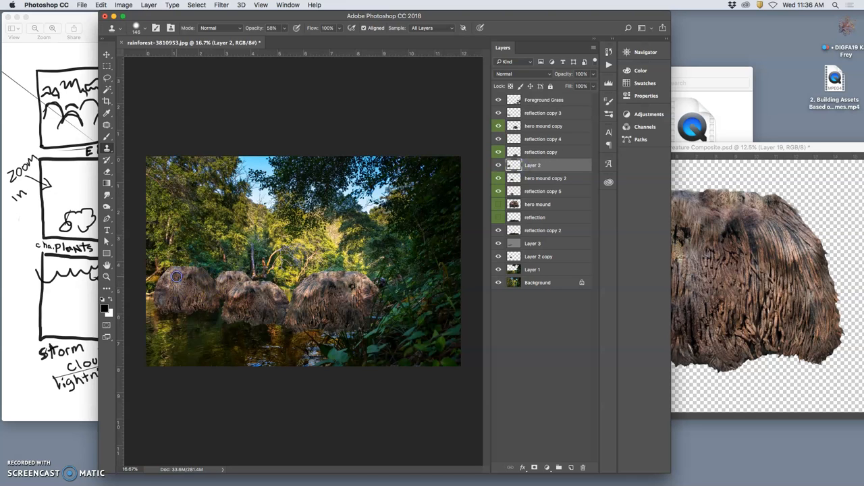
{"action": "left_click", "coordinate": [498, 165]}
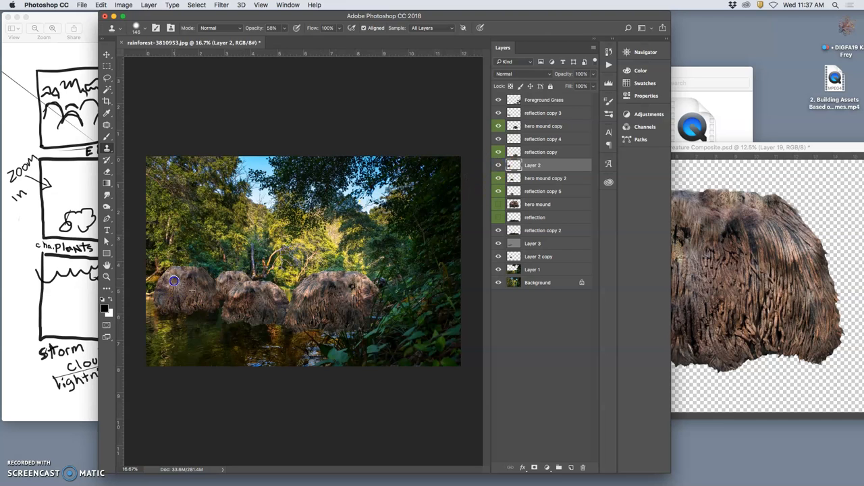
{"action": "mouse_move", "coordinate": [201, 297]}
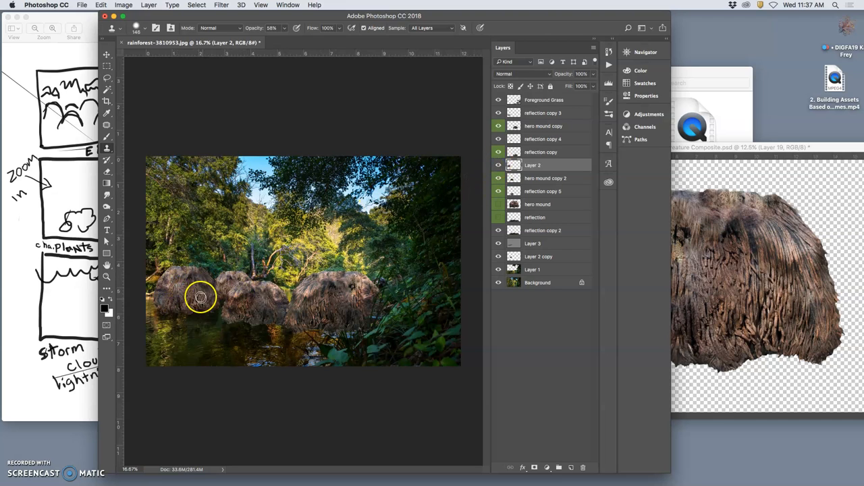
{"action": "left_click", "coordinate": [545, 178]}
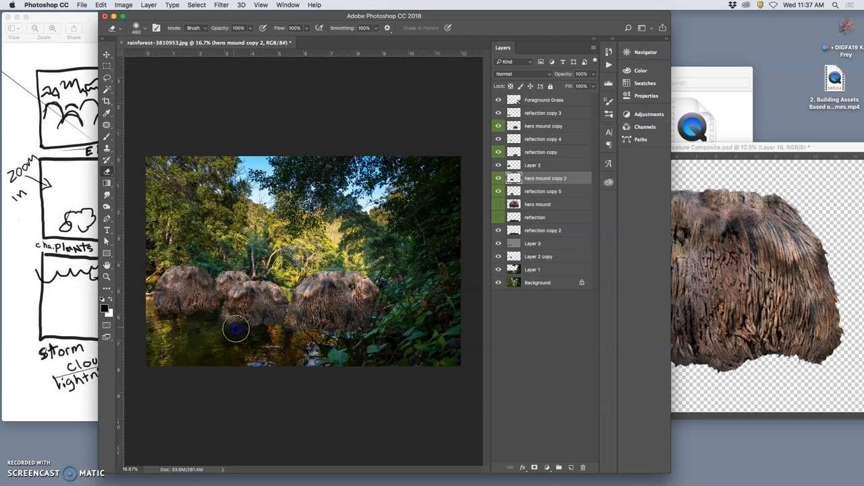
{"action": "mouse_move", "coordinate": [275, 332]}
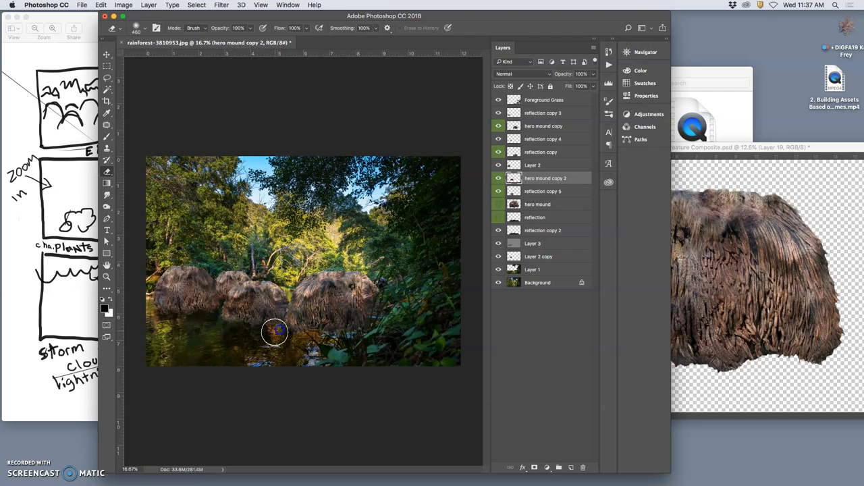
{"action": "mouse_move", "coordinate": [439, 290]}
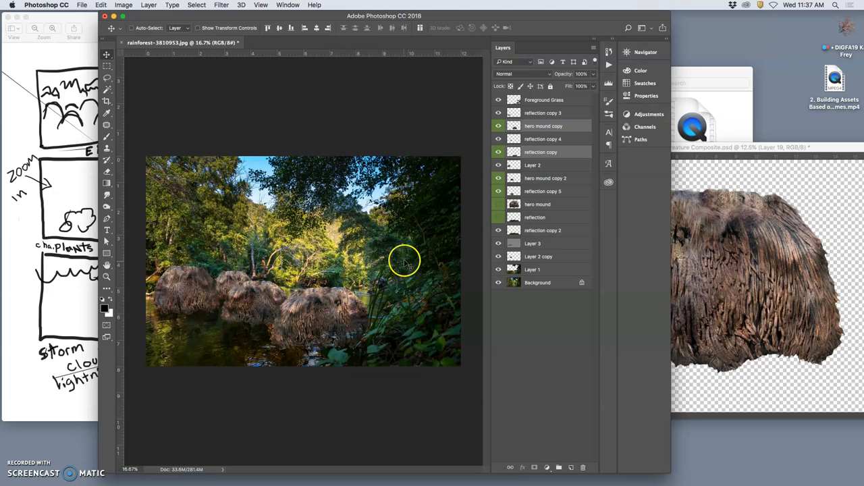
{"action": "mouse_move", "coordinate": [382, 280]}
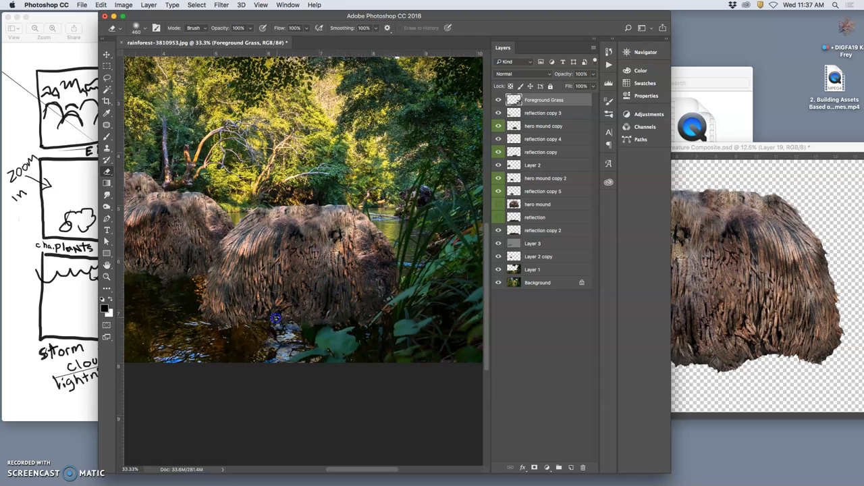
{"action": "mouse_move", "coordinate": [395, 258]}
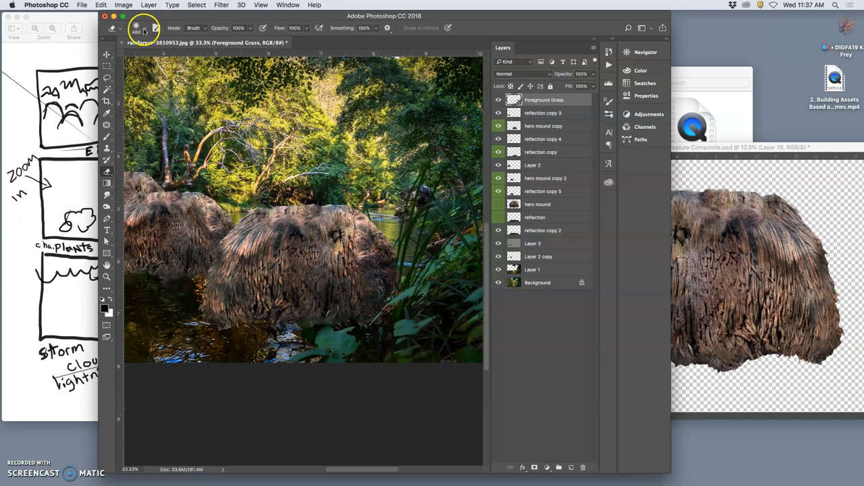
Set the eraser brush to 59 px and select the hero mound copy layer
{"action": "left_click", "coordinate": [142, 28]}
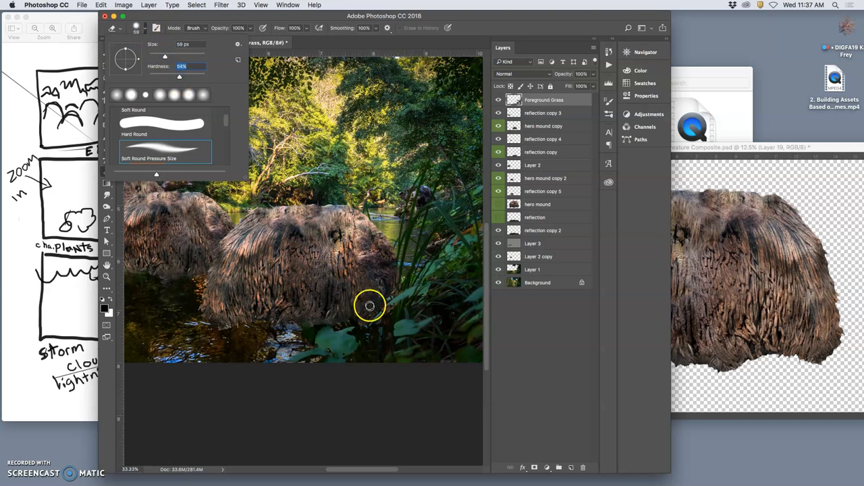
{"action": "left_click", "coordinate": [370, 306]}
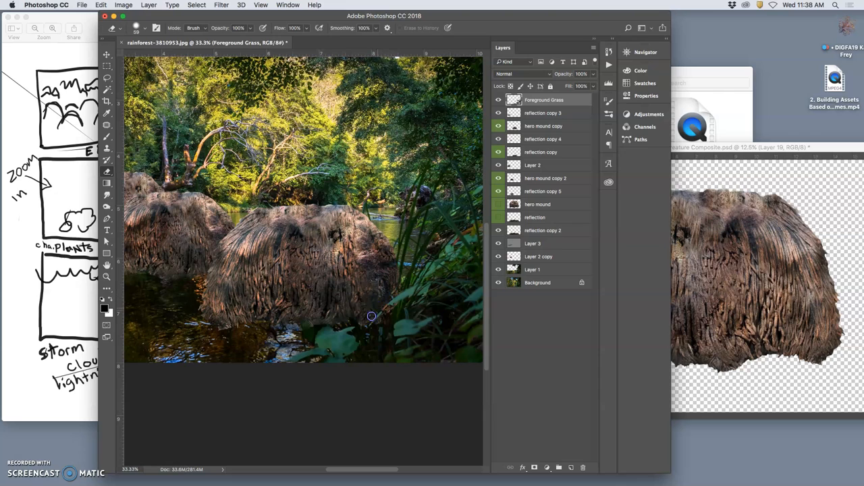
{"action": "mouse_move", "coordinate": [351, 289]}
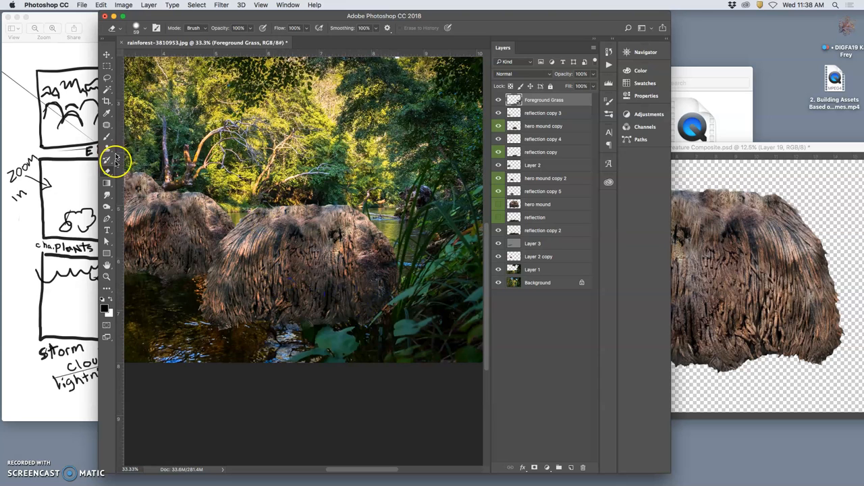
{"action": "left_click", "coordinate": [544, 126]}
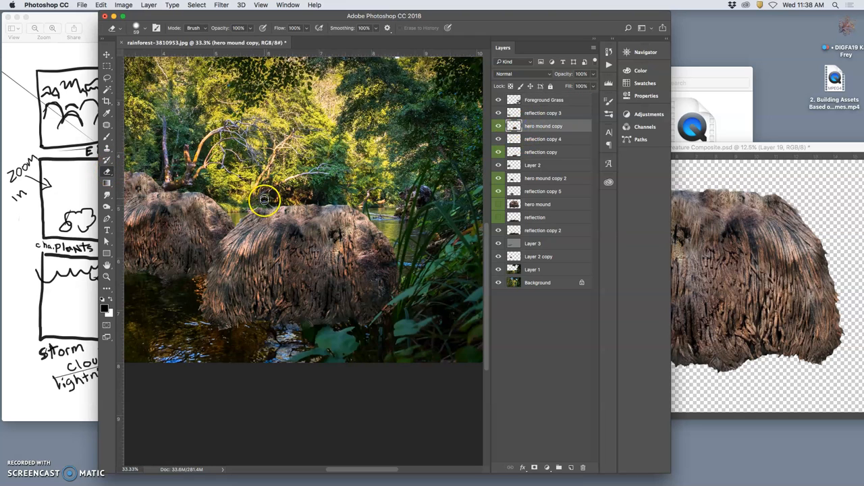
{"action": "mouse_move", "coordinate": [417, 206]}
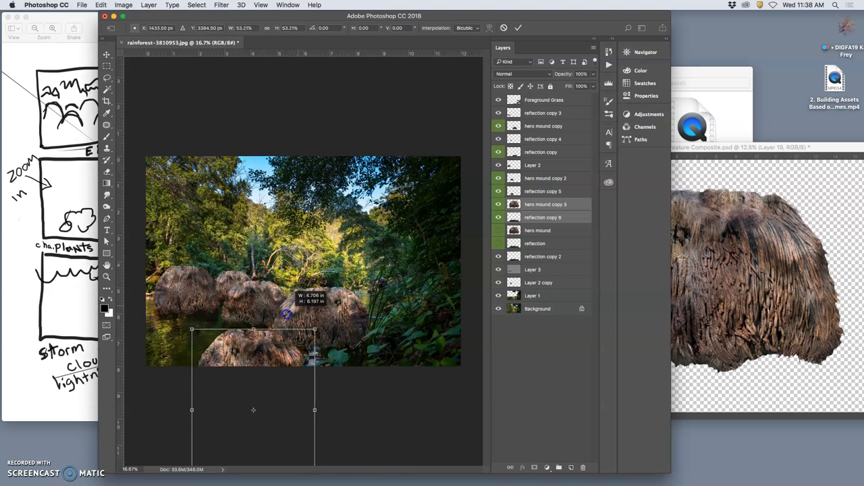
Scale the mound copy to about 19%, flip it horizontally, and place it behind the right mound
{"action": "left_click_drag", "start_coordinate": [285, 315], "coordinate": [350, 255]}
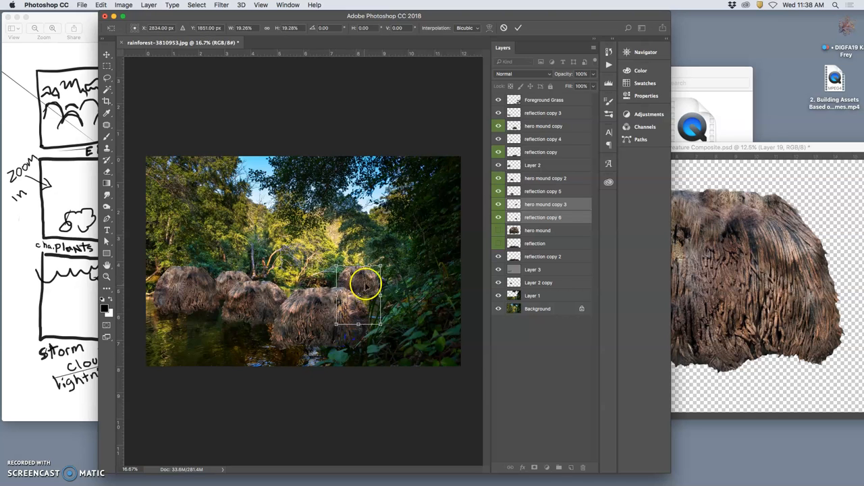
{"action": "right_click", "coordinate": [365, 284]}
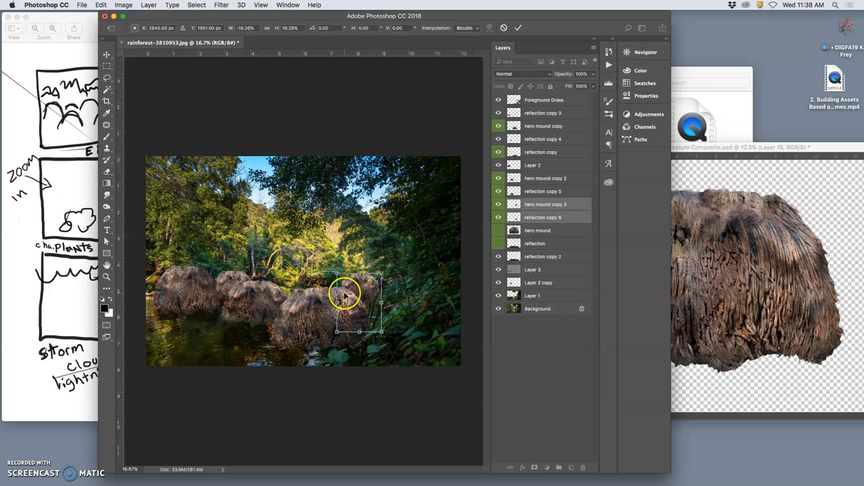
{"action": "left_click_drag", "start_coordinate": [345, 295], "coordinate": [378, 280]}
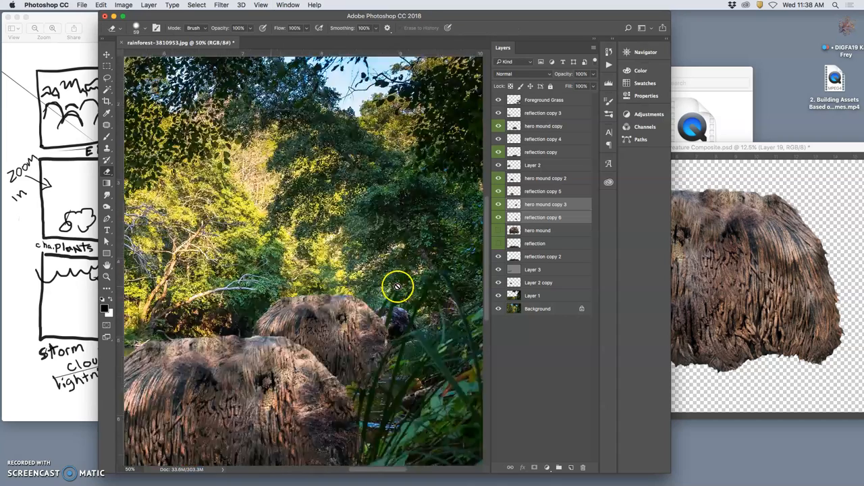
Pick Clone Stamp, dismiss the multiple-layers clone source warning, and select only hero mound copy 3
{"action": "left_click", "coordinate": [106, 149]}
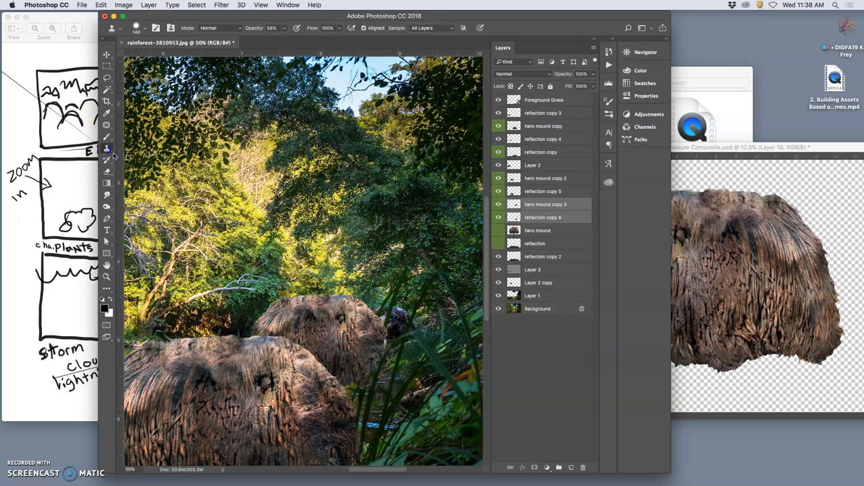
{"action": "left_click", "coordinate": [366, 304]}
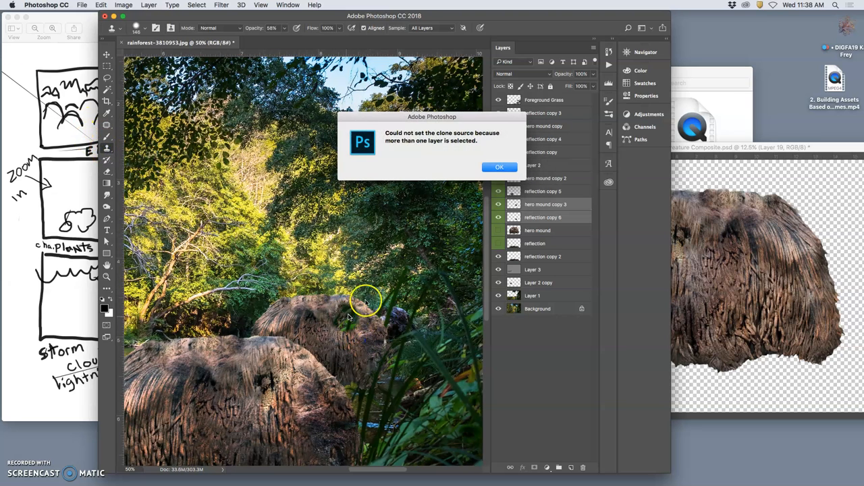
{"action": "left_click", "coordinate": [499, 167]}
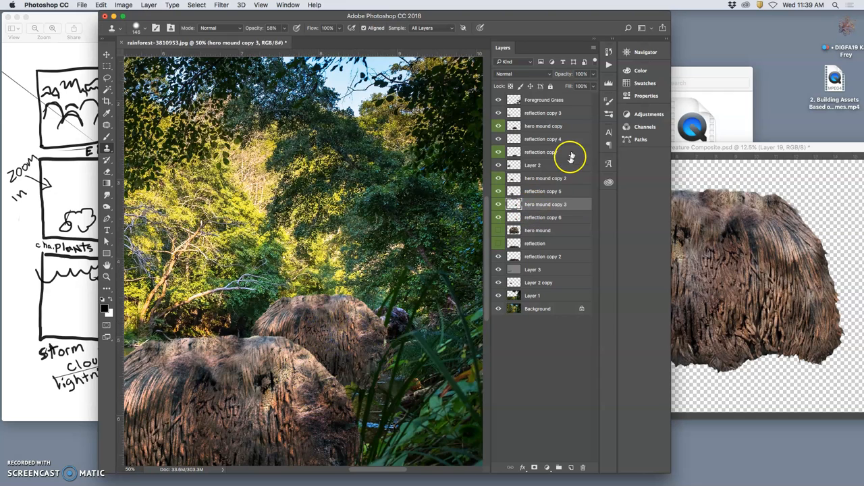
{"action": "left_click", "coordinate": [544, 125]}
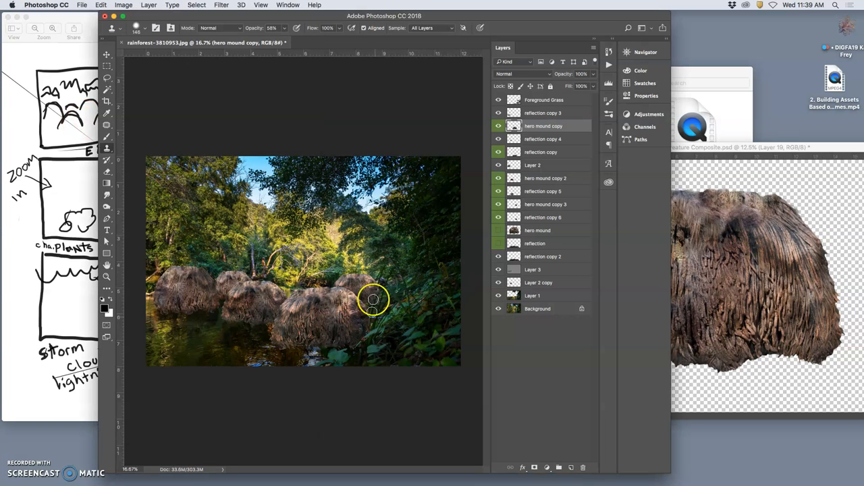
Toggle the large hero mound layer and position a mound copy at the left edge
{"action": "left_click", "coordinate": [498, 243]}
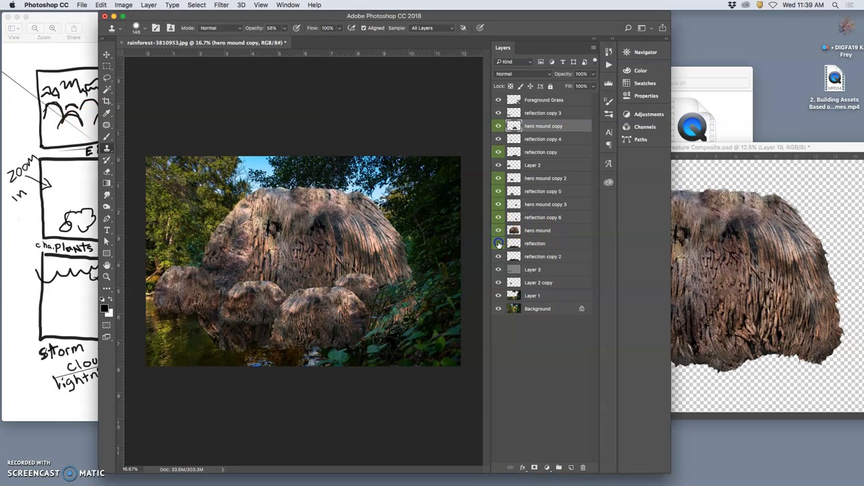
{"action": "left_click", "coordinate": [498, 243]}
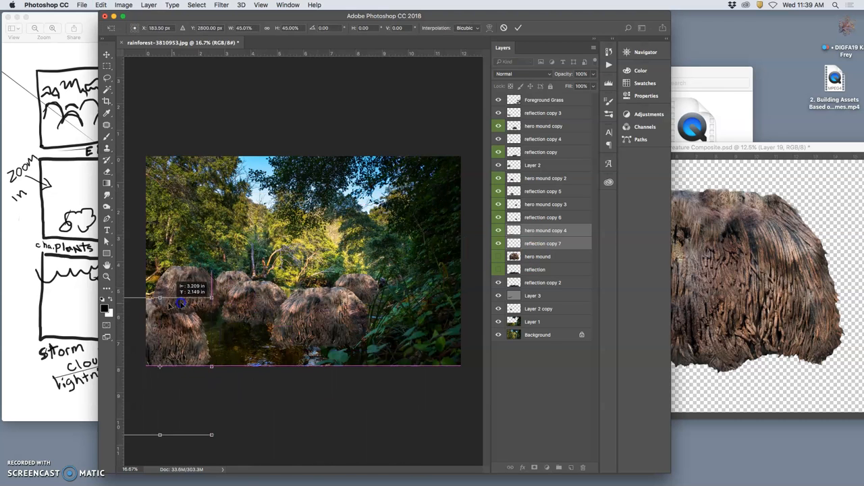
{"action": "left_click_drag", "start_coordinate": [180, 304], "coordinate": [152, 296]}
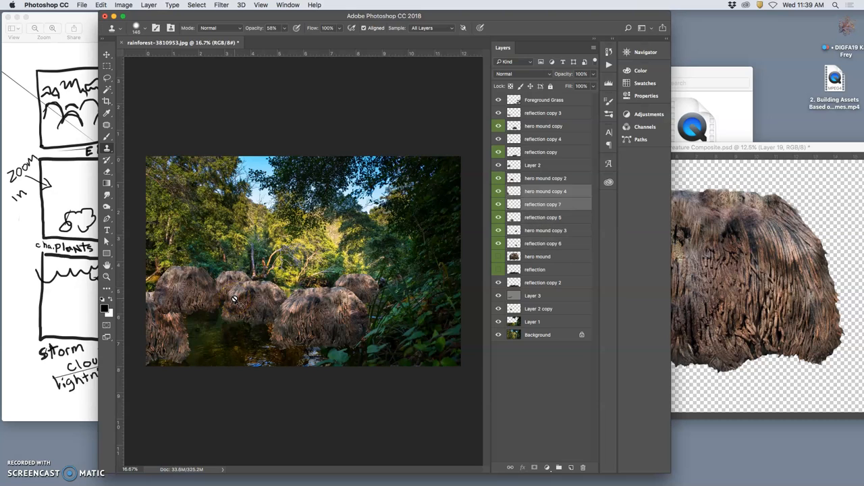
{"action": "scroll", "scroll_direction": "up", "scroll_amount": 3}
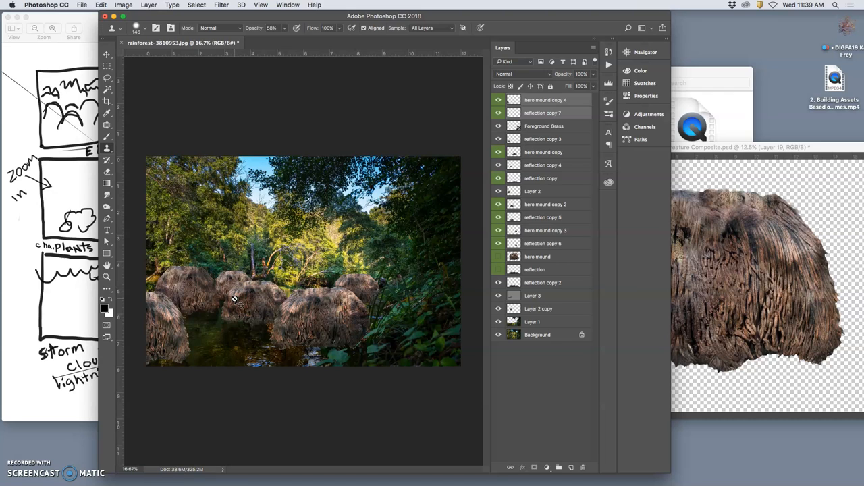
{"action": "scroll", "scroll_direction": "up", "scroll_amount": 3}
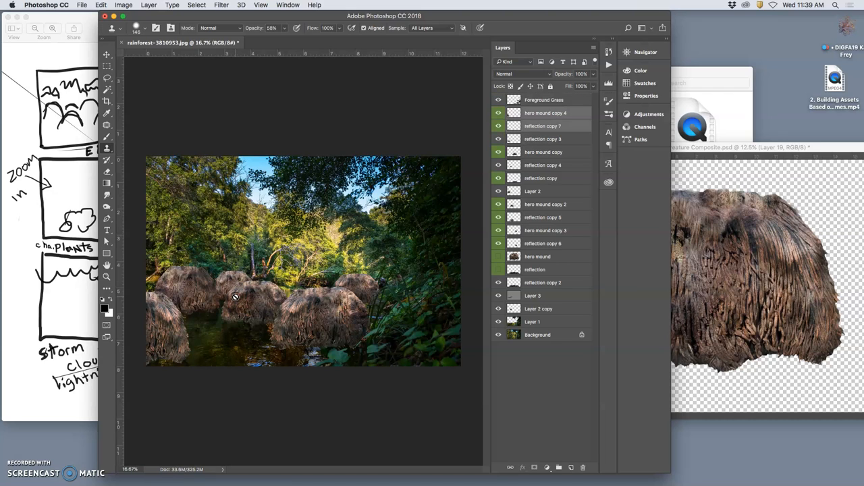
{"action": "mouse_move", "coordinate": [183, 336]}
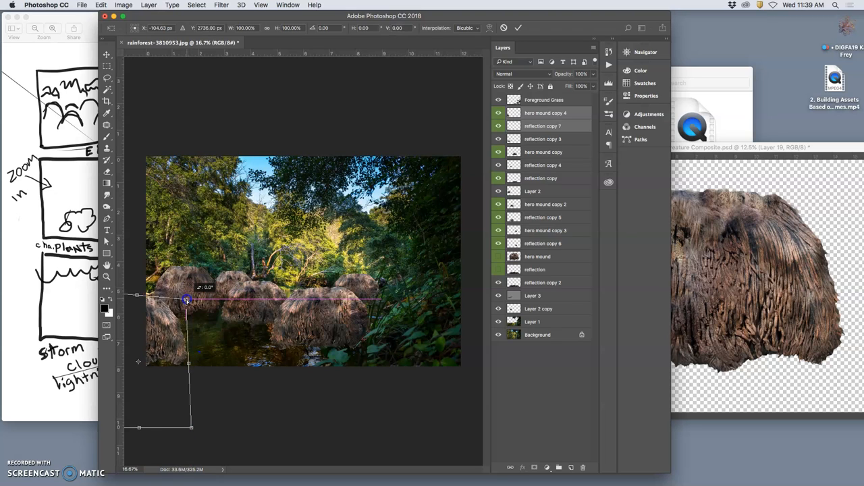
Widen the lower-left mound and its reflection and commit the transform
{"action": "left_click_drag", "start_coordinate": [187, 301], "coordinate": [171, 334]}
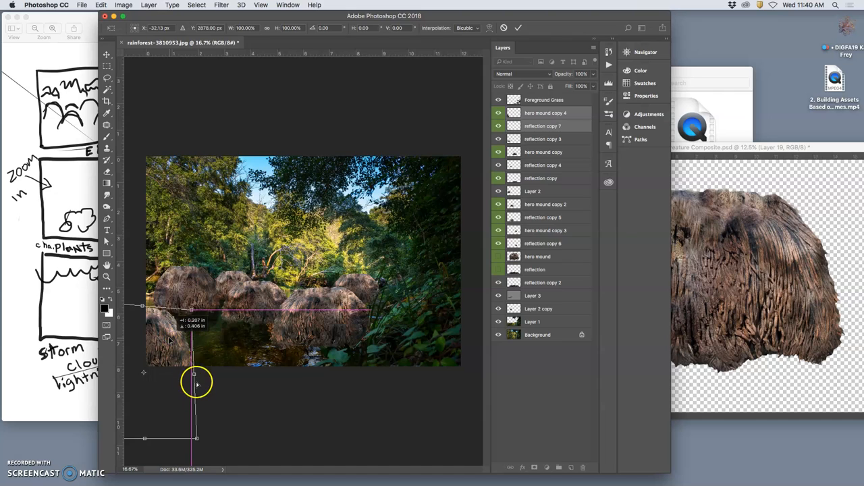
{"action": "mouse_move", "coordinate": [198, 319]}
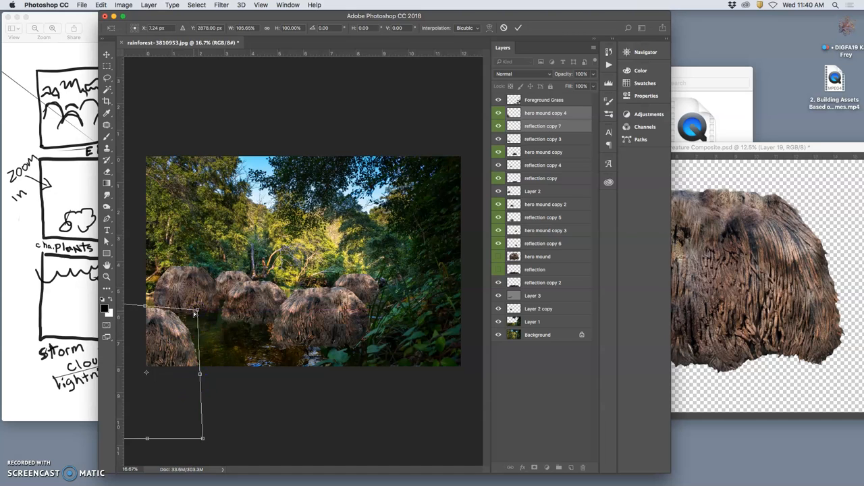
{"action": "right_click", "coordinate": [195, 316]}
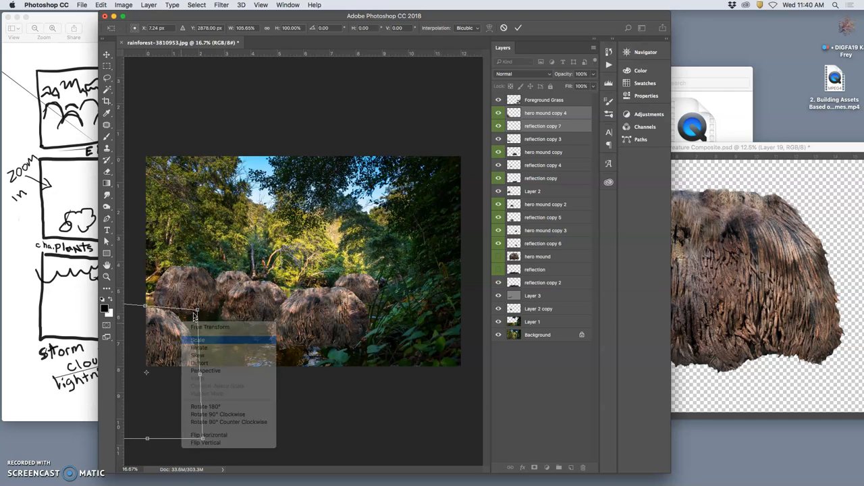
{"action": "left_click", "coordinate": [197, 339]}
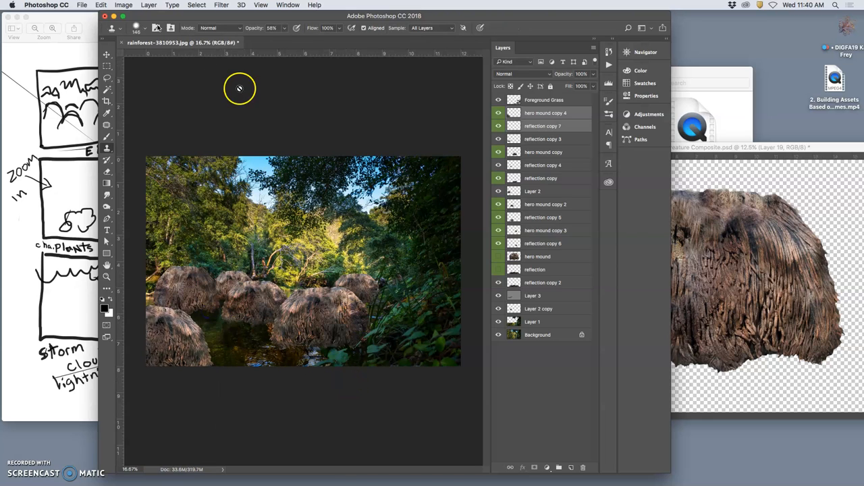
Burn shadows on the lower-left mound, then select Overlay Layer 3 and toggle its visibility
{"action": "left_click", "coordinate": [106, 205]}
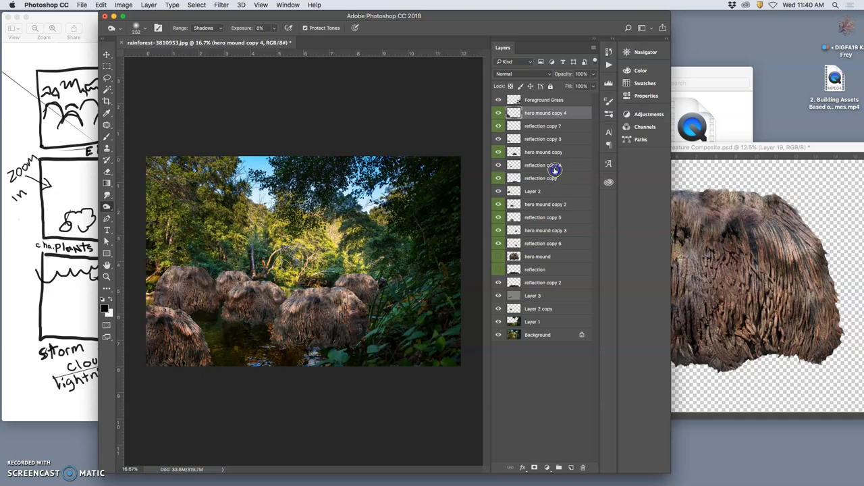
{"action": "left_click", "coordinate": [533, 295]}
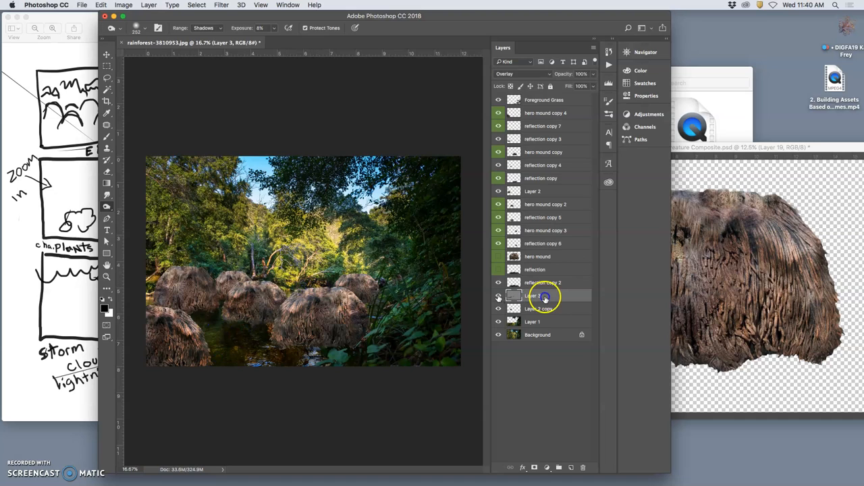
{"action": "left_click", "coordinate": [498, 296]}
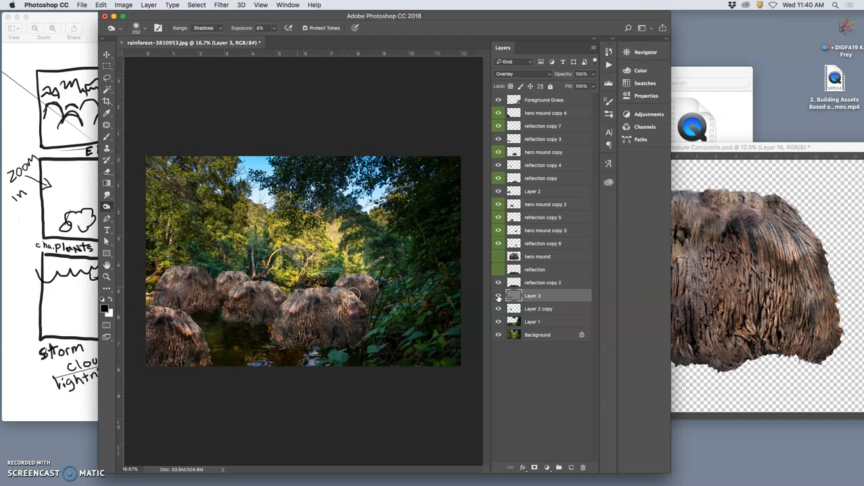
{"action": "left_click", "coordinate": [498, 297]}
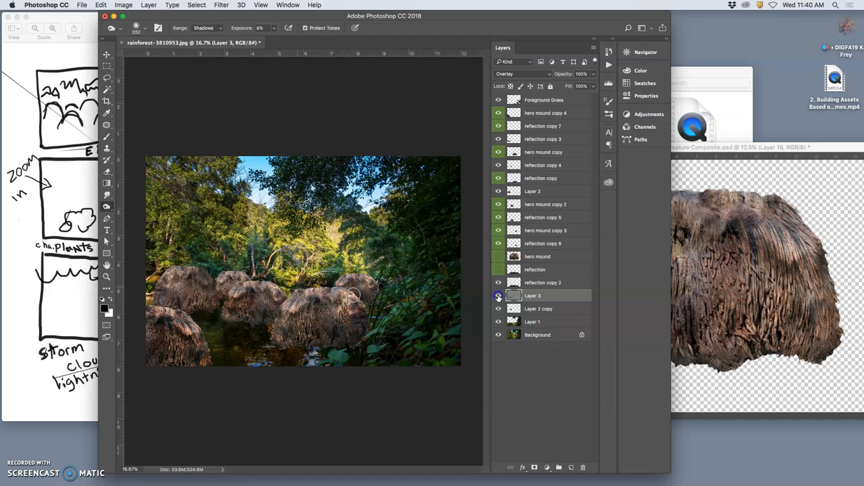
{"action": "mouse_move", "coordinate": [376, 205]}
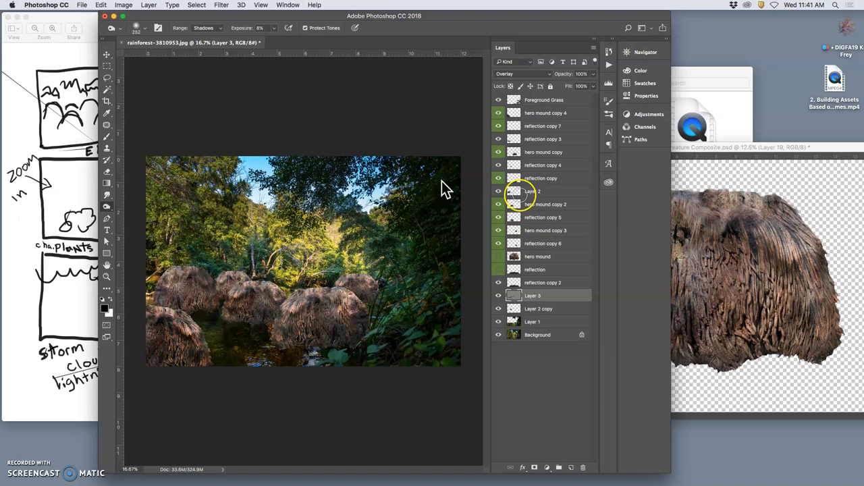
{"action": "mouse_move", "coordinate": [273, 92]}
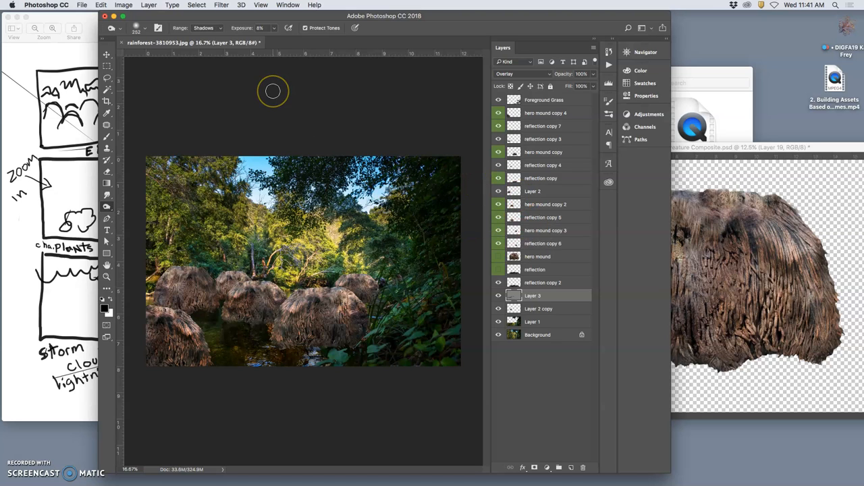
{"action": "mouse_move", "coordinate": [292, 103]}
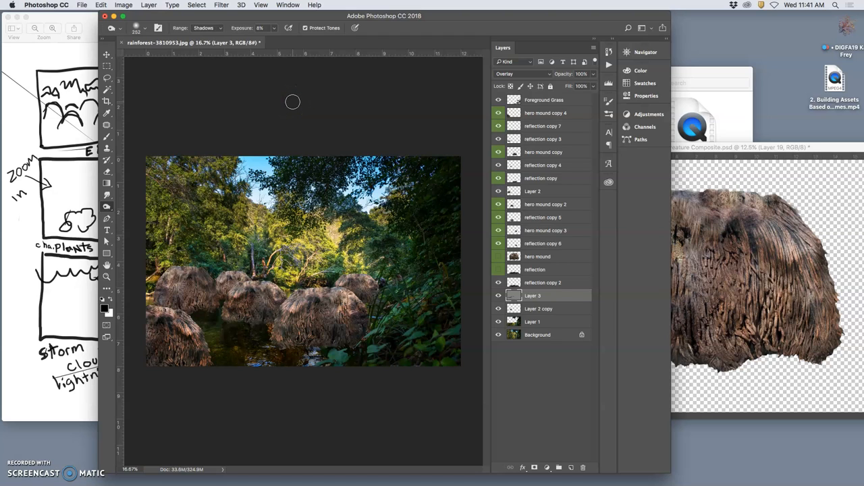
{"action": "mouse_move", "coordinate": [172, 67]}
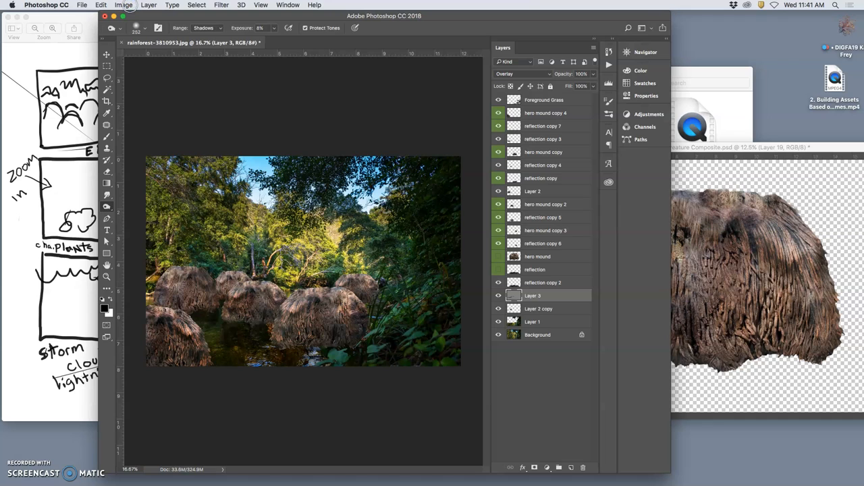
{"action": "mouse_move", "coordinate": [429, 337]}
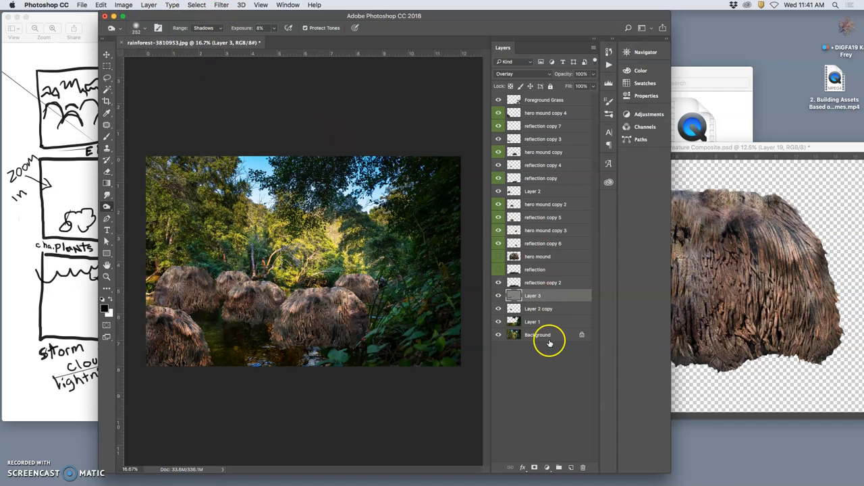
Make the Background rainforest photo layer active and select its entire canvas
{"action": "left_click", "coordinate": [537, 335]}
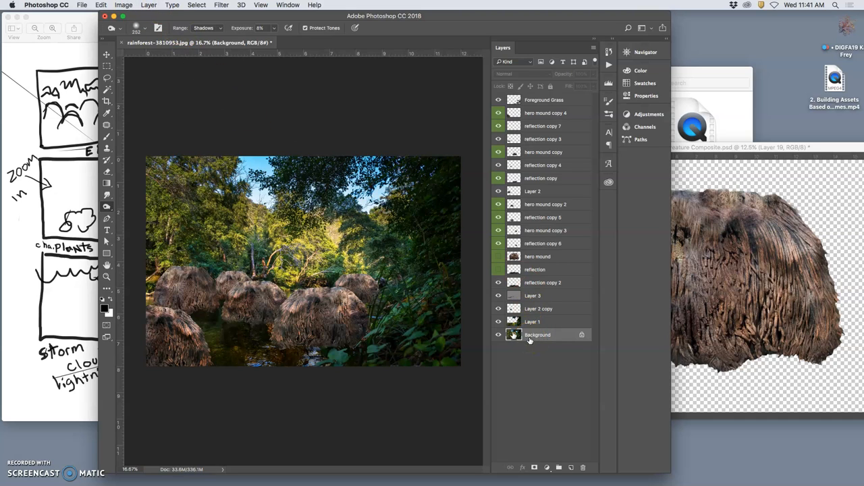
{"action": "mouse_move", "coordinate": [482, 332]}
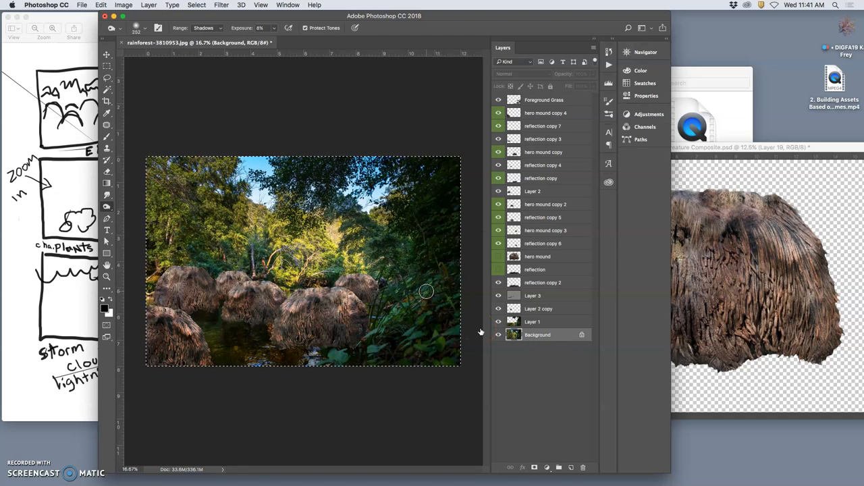
{"action": "left_click", "coordinate": [537, 334]}
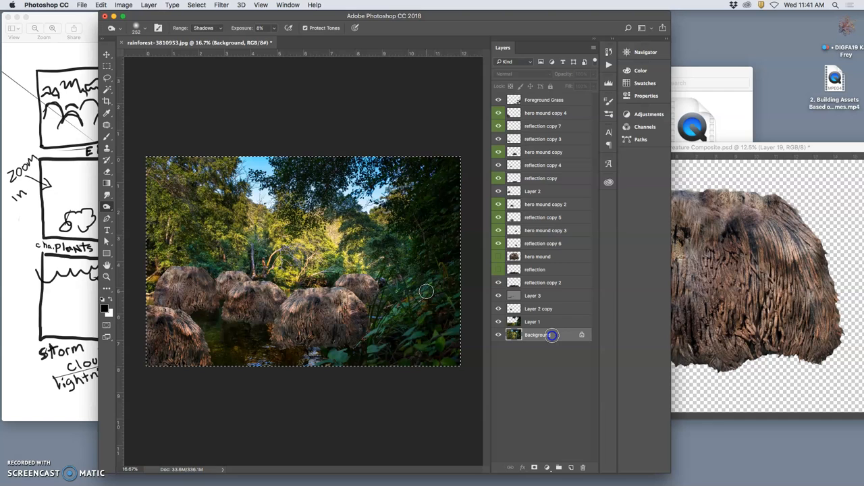
{"action": "left_click", "coordinate": [82, 5]}
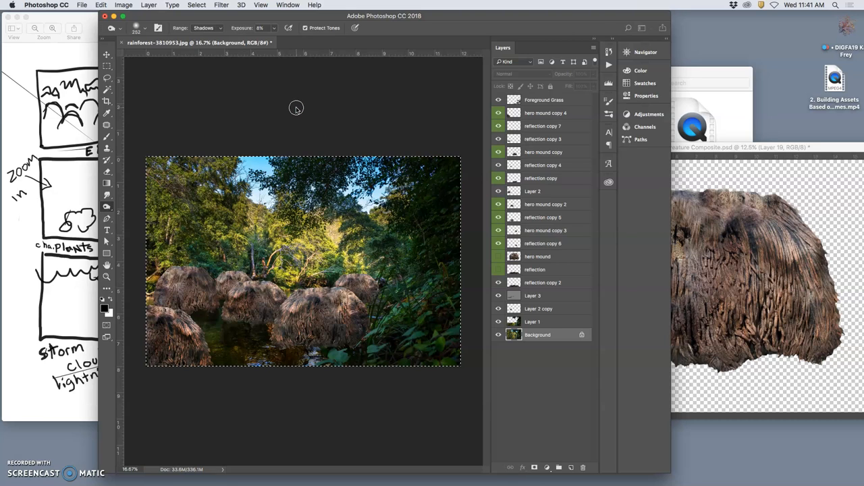
{"action": "mouse_move", "coordinate": [323, 115]}
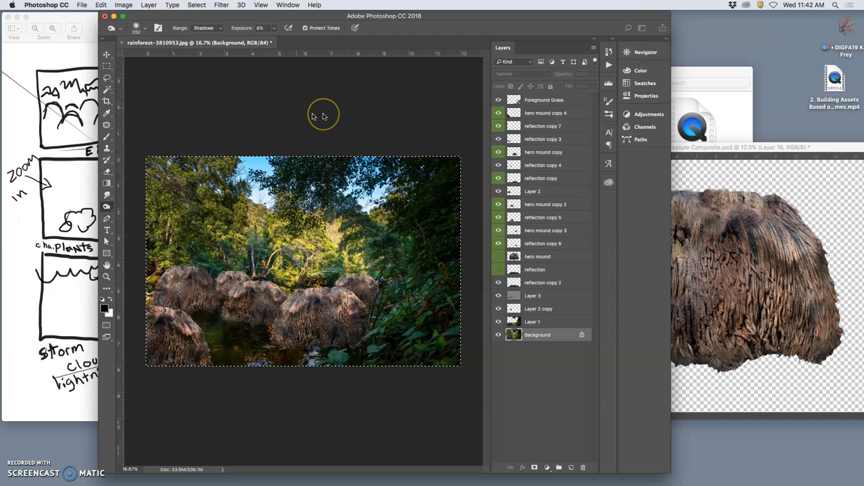
{"action": "mouse_move", "coordinate": [323, 113]}
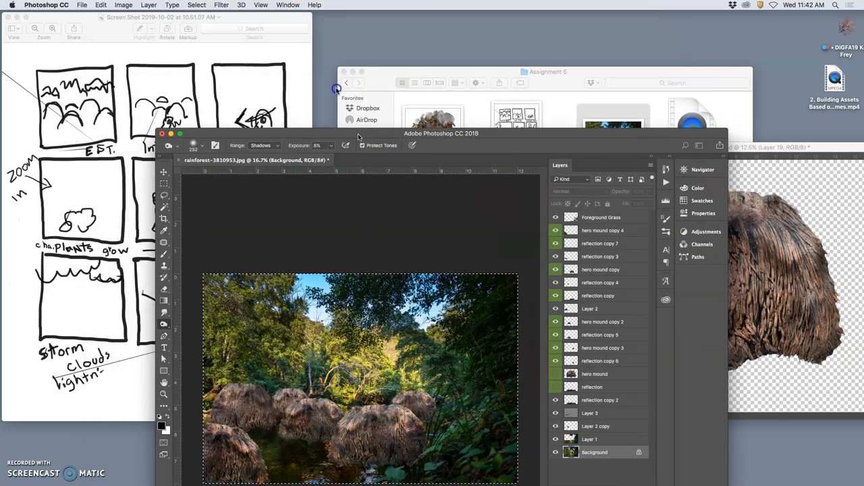
Bring the Creature Composite document forward and close it, saving its changes
{"action": "left_click", "coordinate": [82, 5]}
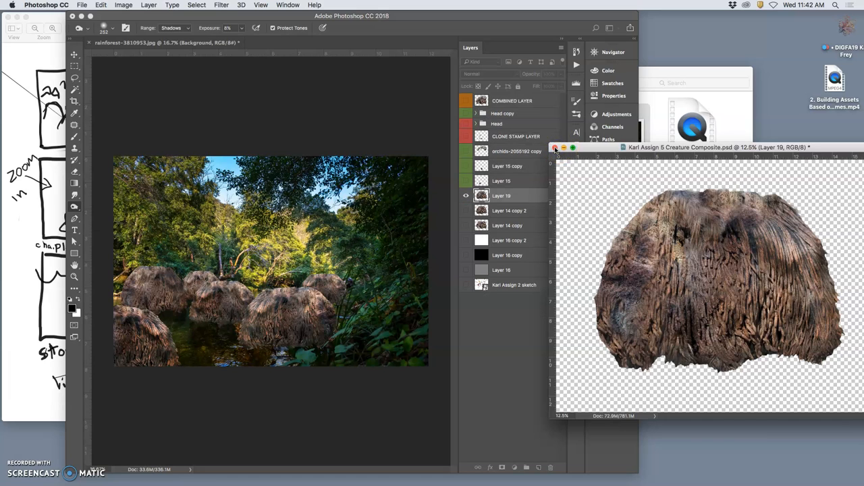
{"action": "left_click", "coordinate": [556, 148]}
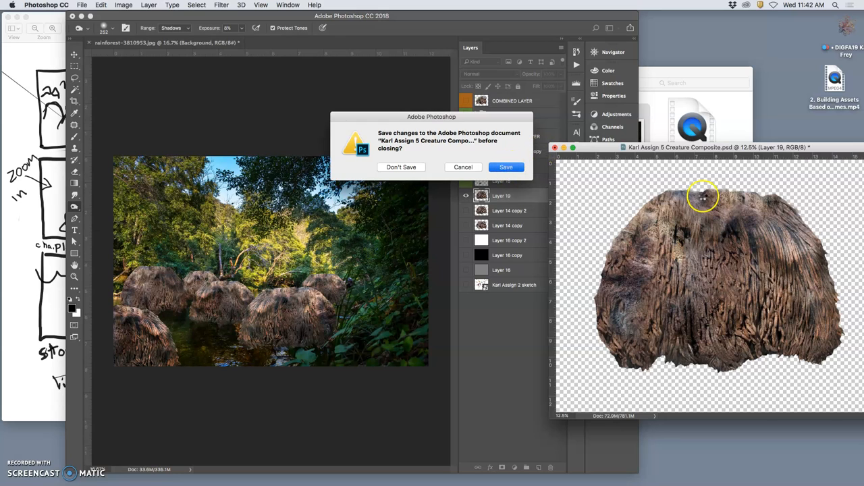
{"action": "mouse_move", "coordinate": [431, 255]}
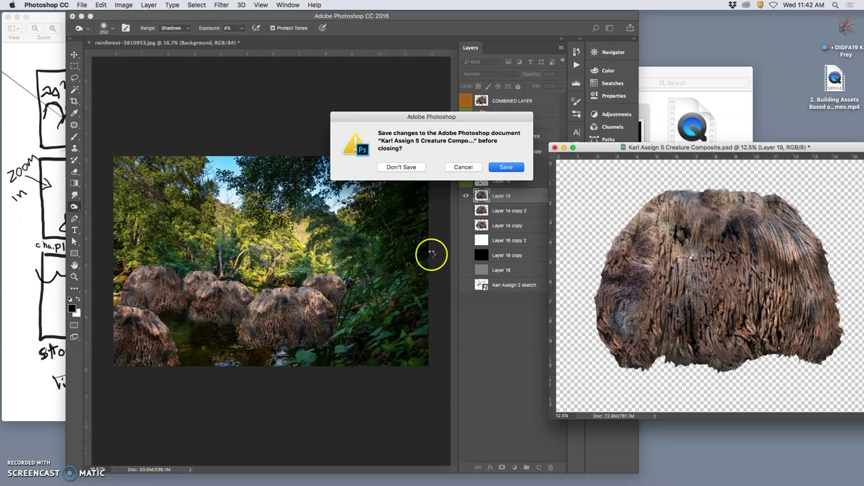
{"action": "left_click", "coordinate": [506, 167]}
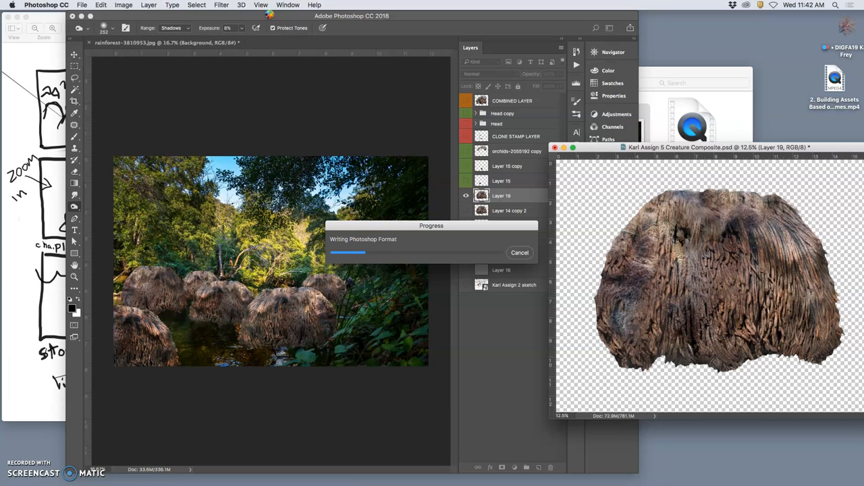
{"action": "mouse_move", "coordinate": [222, 194]}
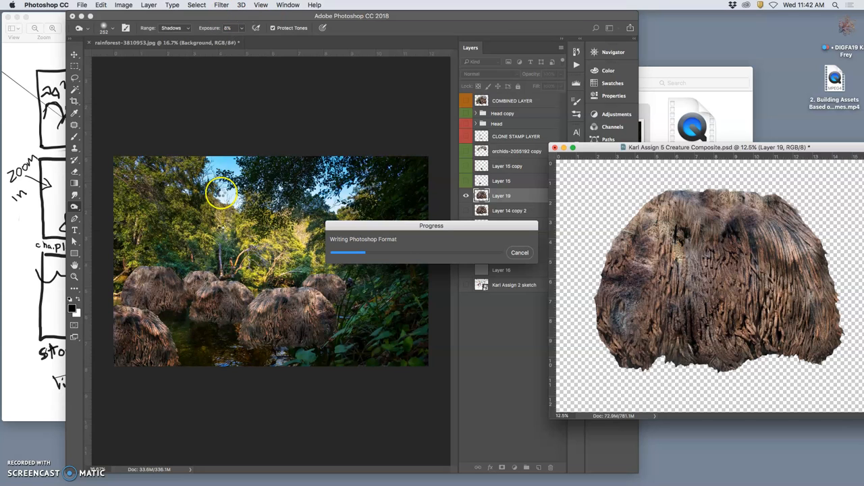
{"action": "mouse_move", "coordinate": [228, 316]}
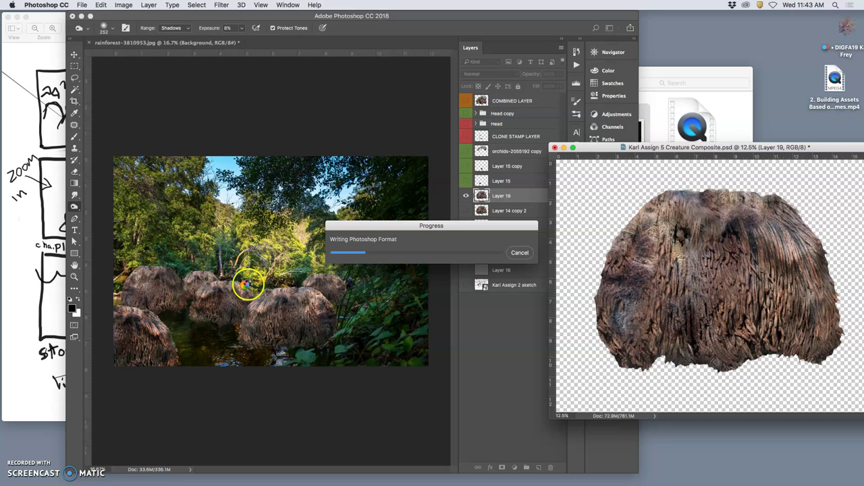
{"action": "mouse_move", "coordinate": [212, 113]}
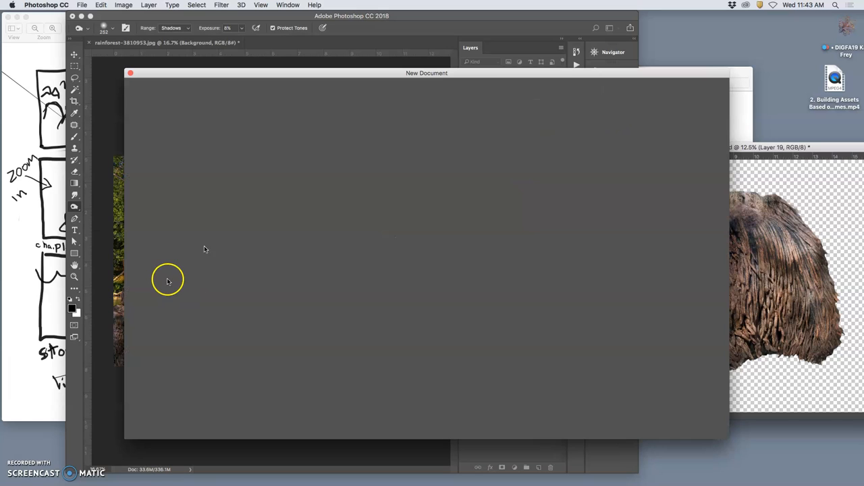
{"action": "mouse_move", "coordinate": [223, 216]}
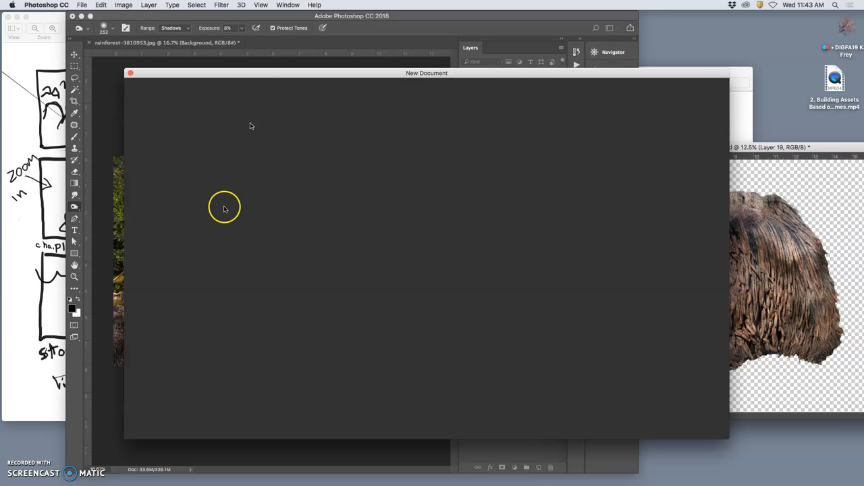
Move the new document settings window to the right
{"action": "left_click_drag", "start_coordinate": [426, 73], "coordinate": [487, 77]}
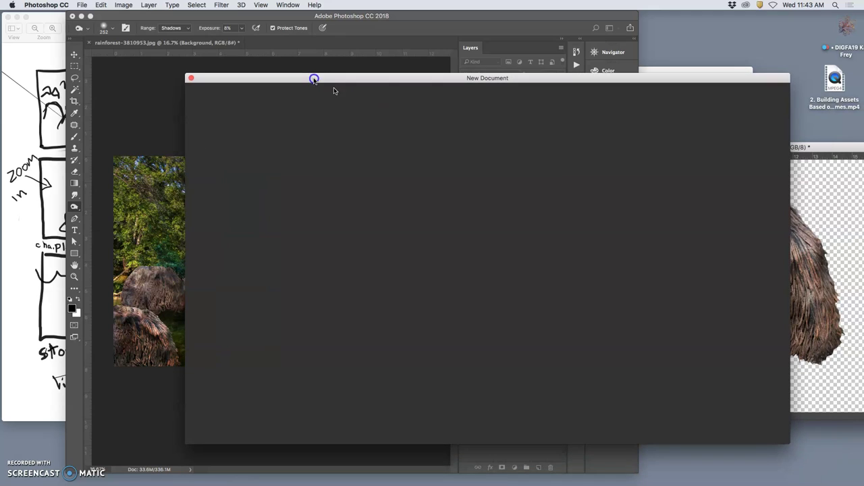
{"action": "mouse_move", "coordinate": [340, 172]}
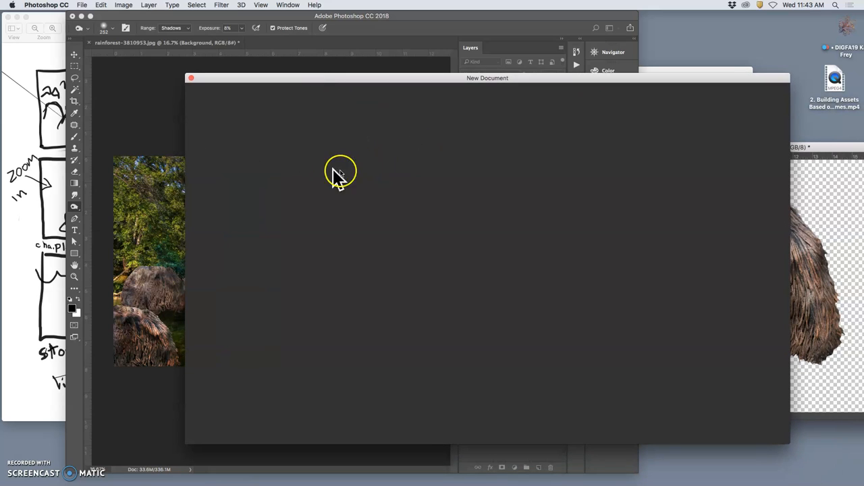
{"action": "mouse_move", "coordinate": [334, 173]}
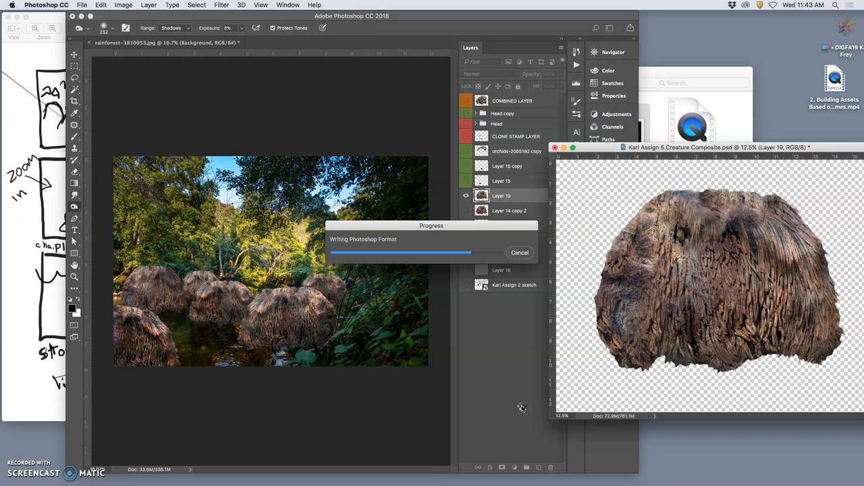
{"action": "mouse_move", "coordinate": [140, 4]}
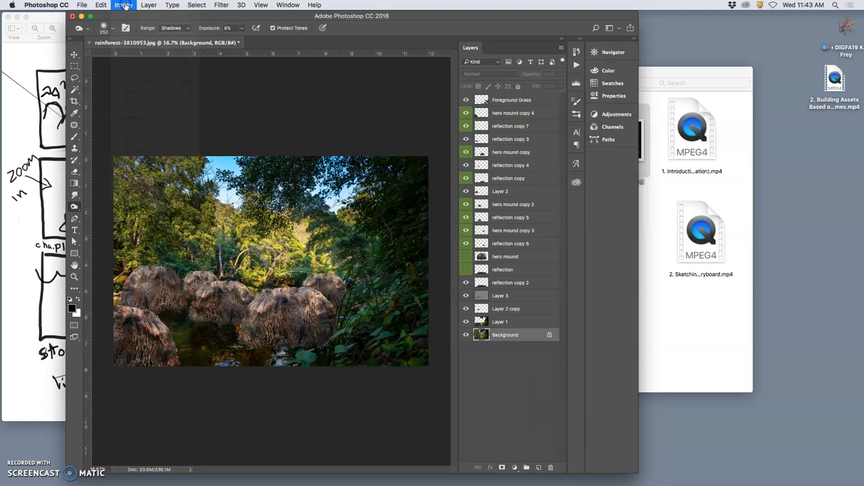
Select the whole rainforest composite canvas from the menu bar
{"action": "left_click", "coordinate": [124, 4]}
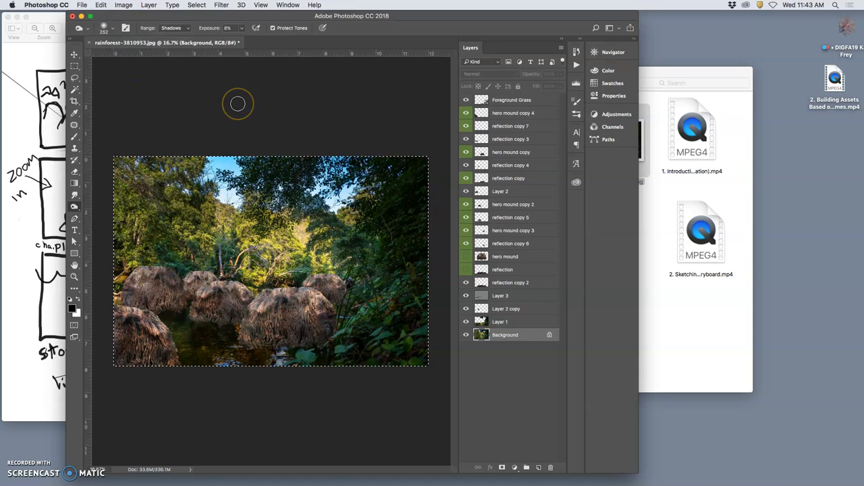
{"action": "left_click", "coordinate": [123, 5]}
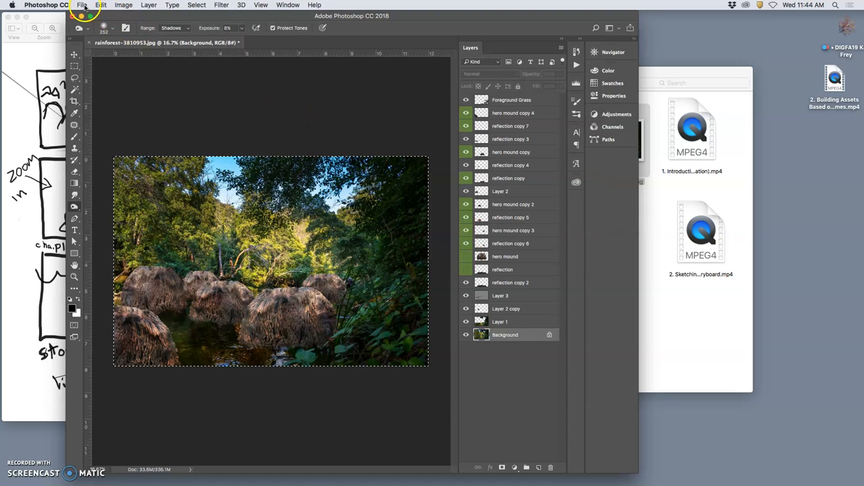
{"action": "left_click", "coordinate": [81, 4]}
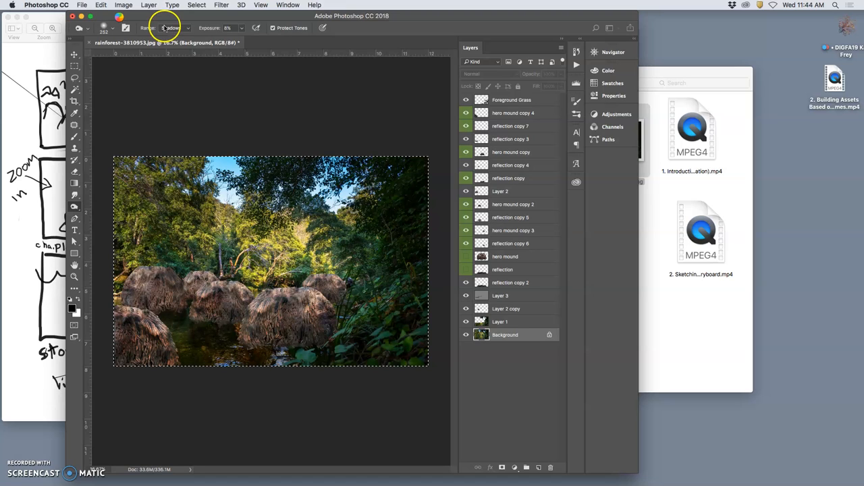
{"action": "mouse_move", "coordinate": [161, 20]}
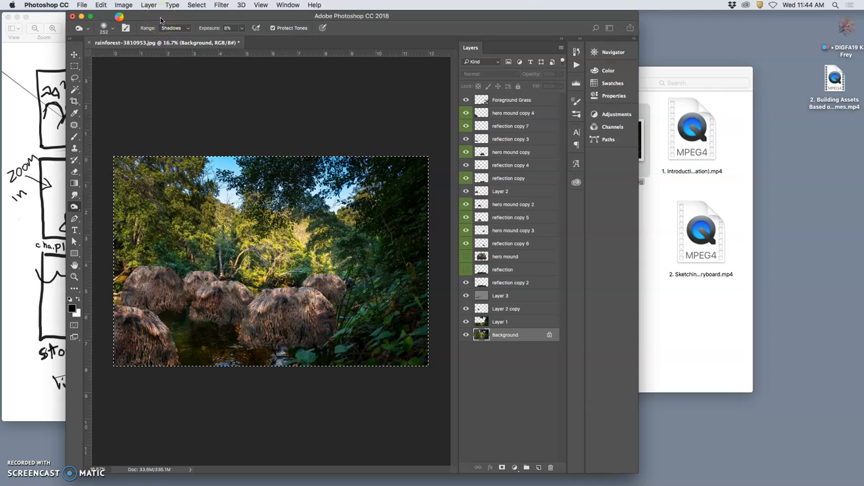
{"action": "mouse_move", "coordinate": [298, 124]}
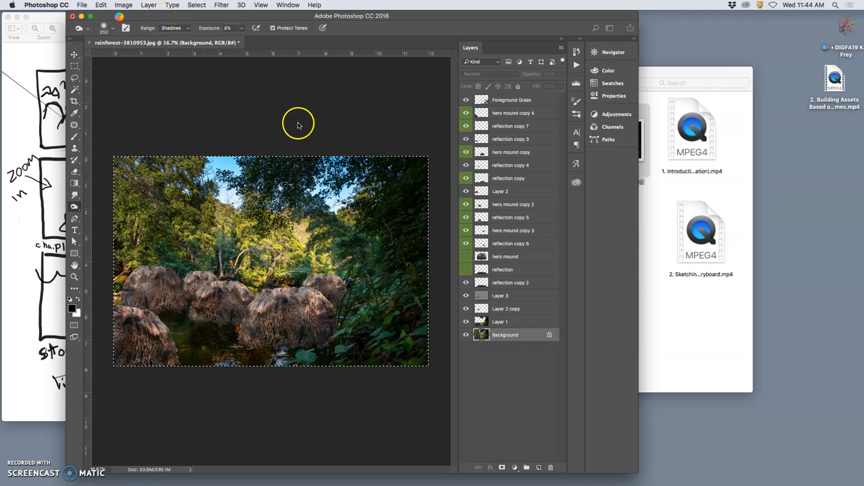
{"action": "mouse_move", "coordinate": [192, 80]}
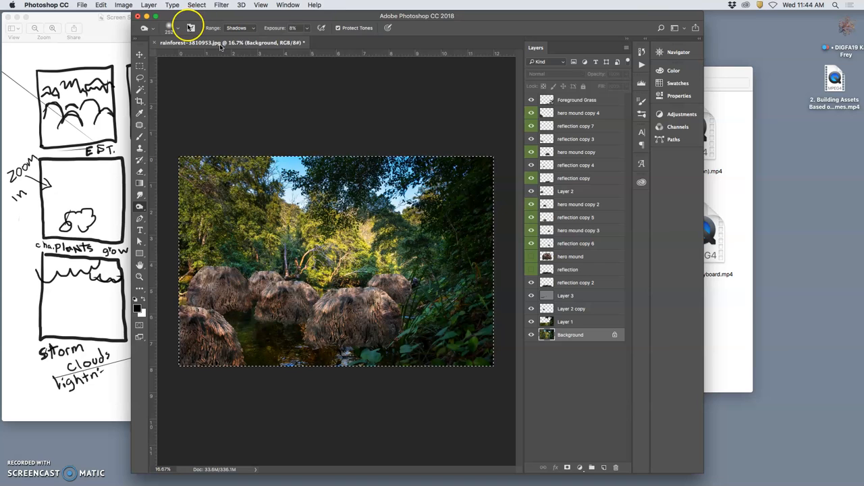
Save the rainforest composite as layered PSD 'karl assign 5 animation assets' on the Desktop
{"action": "left_click", "coordinate": [82, 5]}
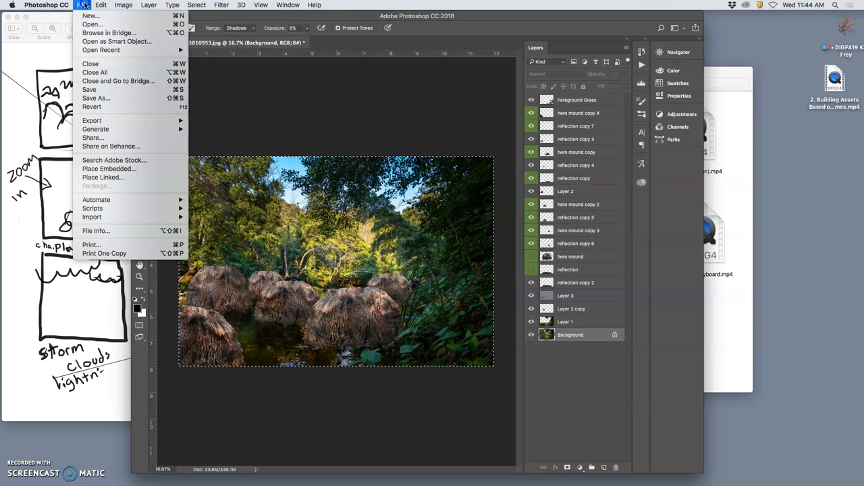
{"action": "mouse_move", "coordinate": [96, 97]}
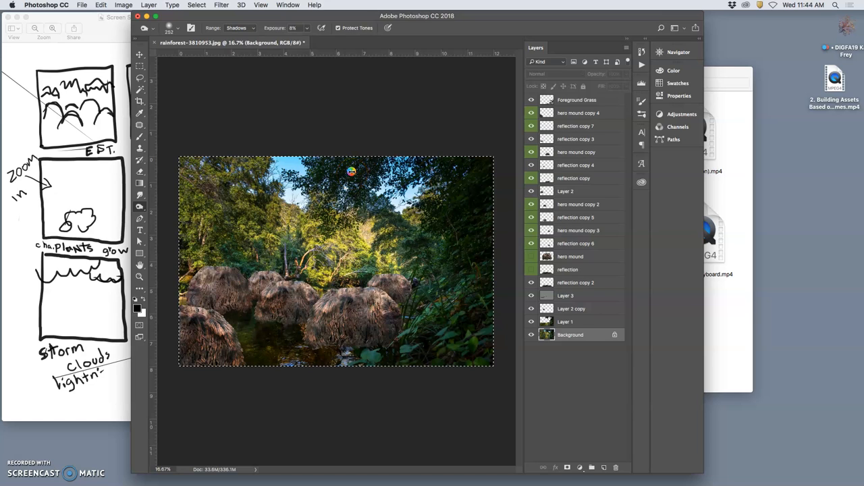
{"action": "mouse_move", "coordinate": [324, 142]}
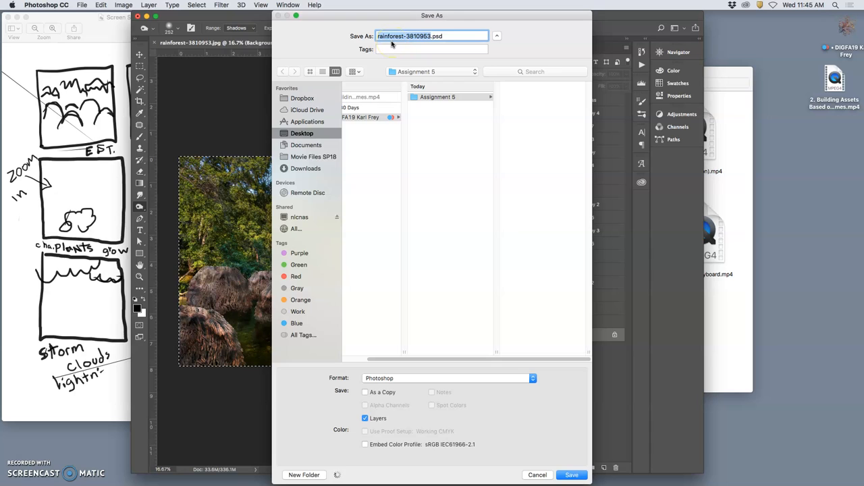
{"action": "left_click", "coordinate": [437, 96]}
{"action": "type", "text": "karl assign 5 animation asset"}
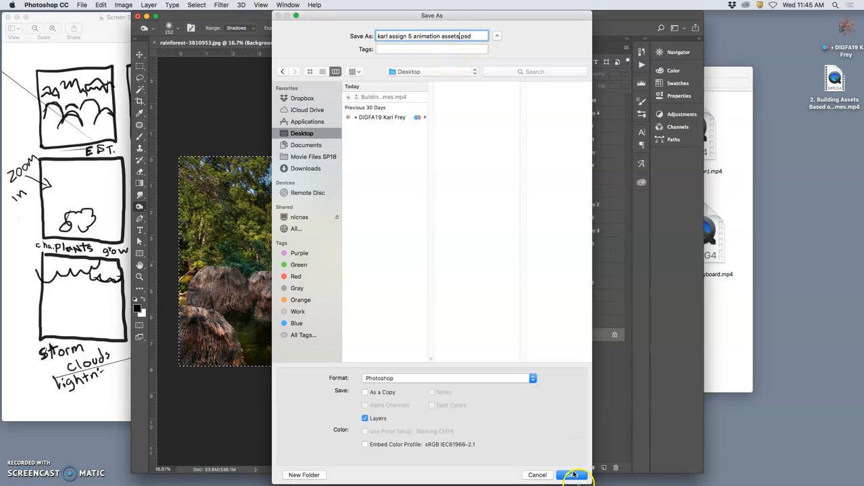
{"action": "left_click", "coordinate": [572, 474]}
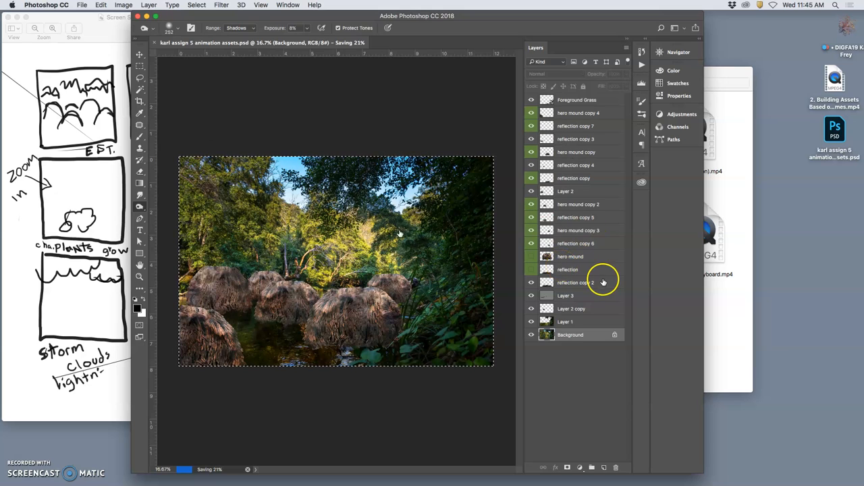
{"action": "mouse_move", "coordinate": [349, 127]}
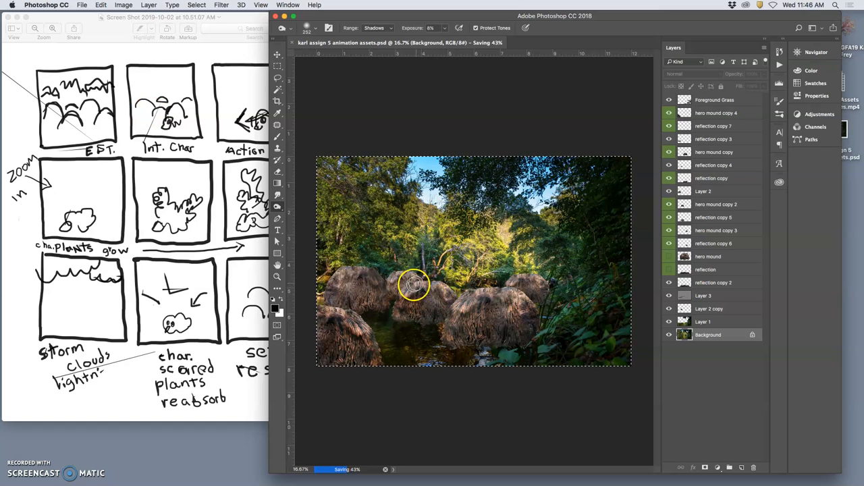
{"action": "mouse_move", "coordinate": [180, 154]}
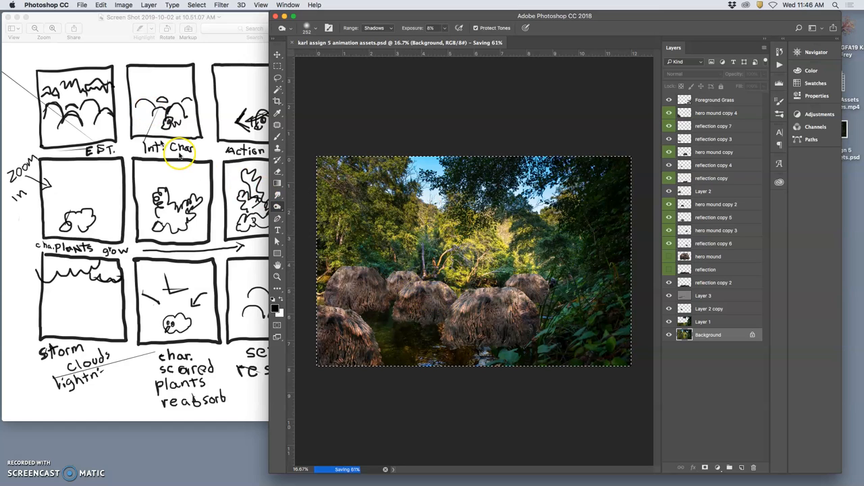
{"action": "mouse_move", "coordinate": [152, 121]}
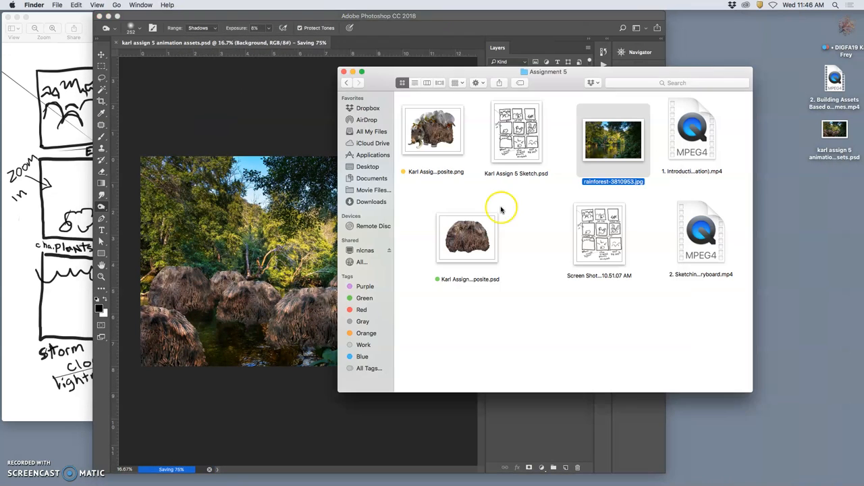
Open the Creature Composite PSD from the Assignment 5 Finder folder
{"action": "left_click", "coordinate": [467, 237]}
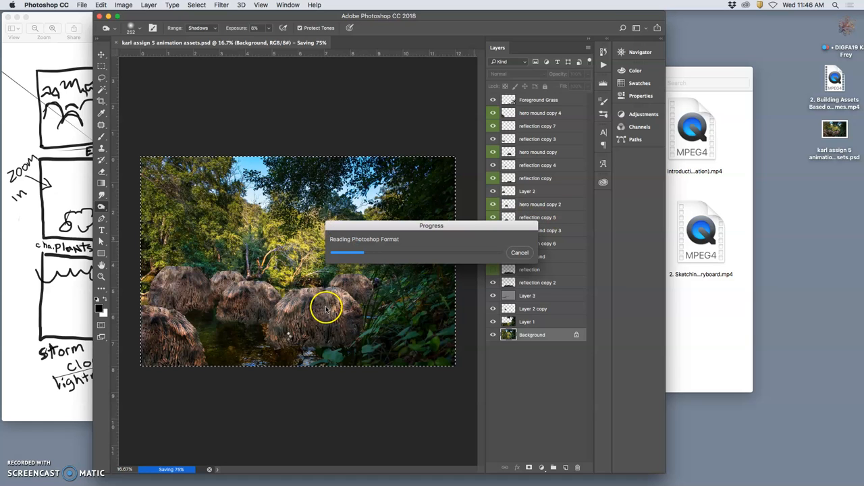
{"action": "mouse_move", "coordinate": [308, 331]}
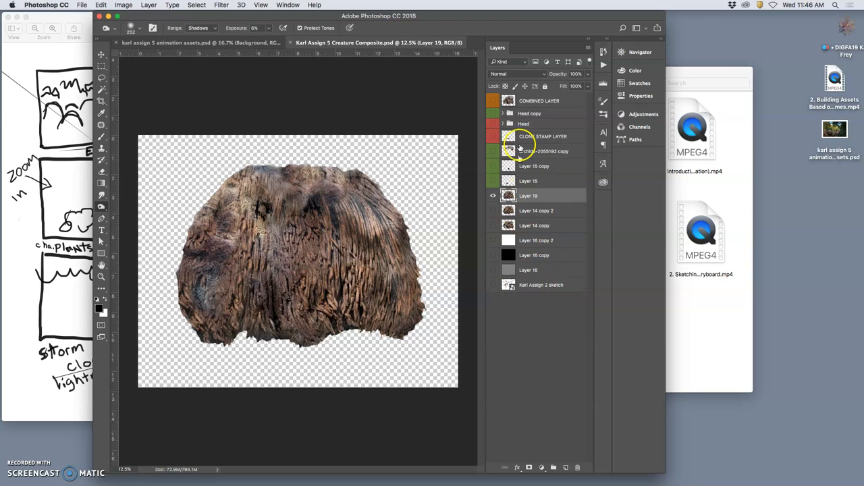
Toggle Layer 15's visibility on and off, then show the Head group
{"action": "left_click", "coordinate": [493, 100]}
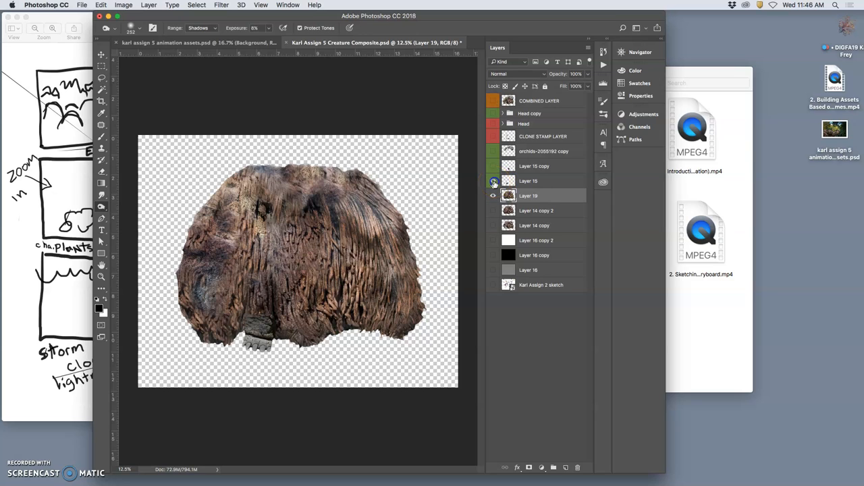
{"action": "left_click", "coordinate": [492, 166]}
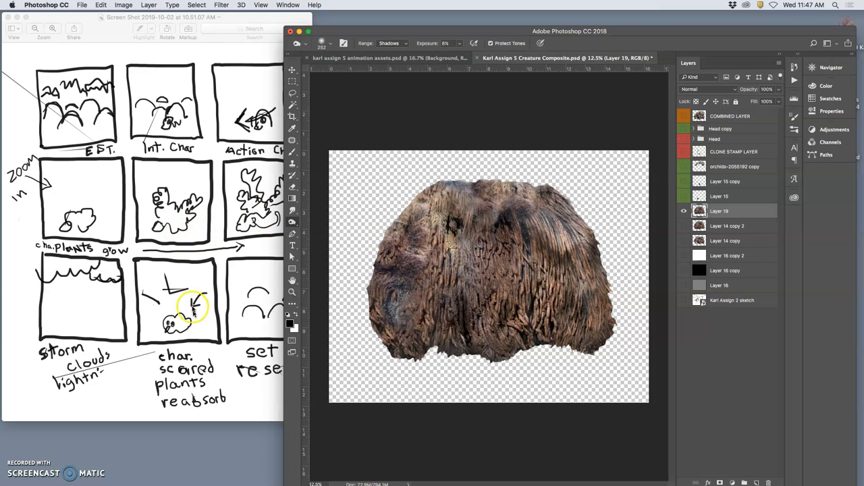
{"action": "left_click", "coordinate": [683, 196]}
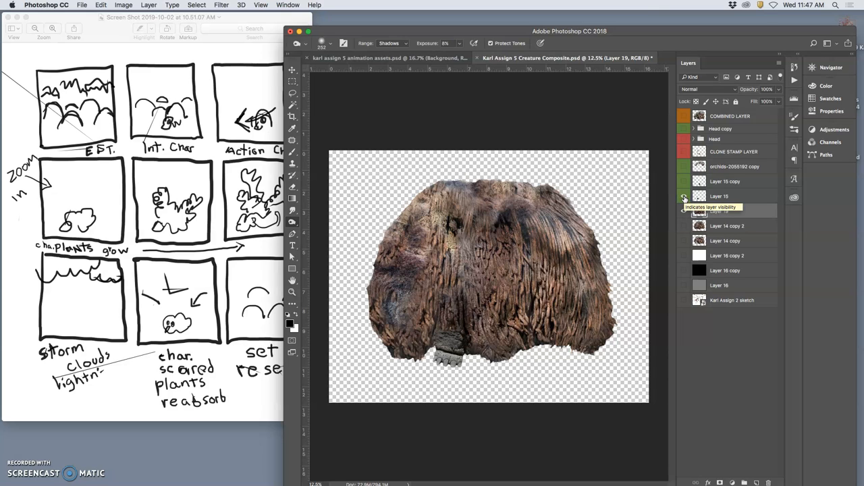
{"action": "left_click", "coordinate": [683, 196]}
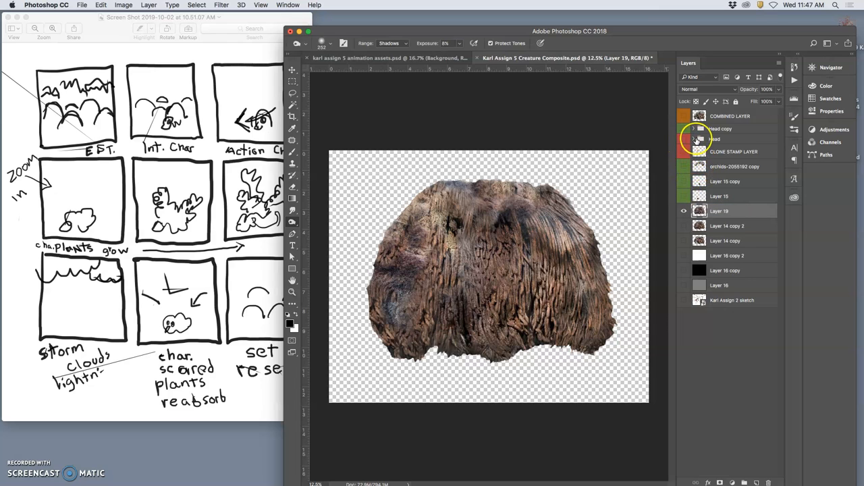
{"action": "left_click", "coordinate": [683, 139]}
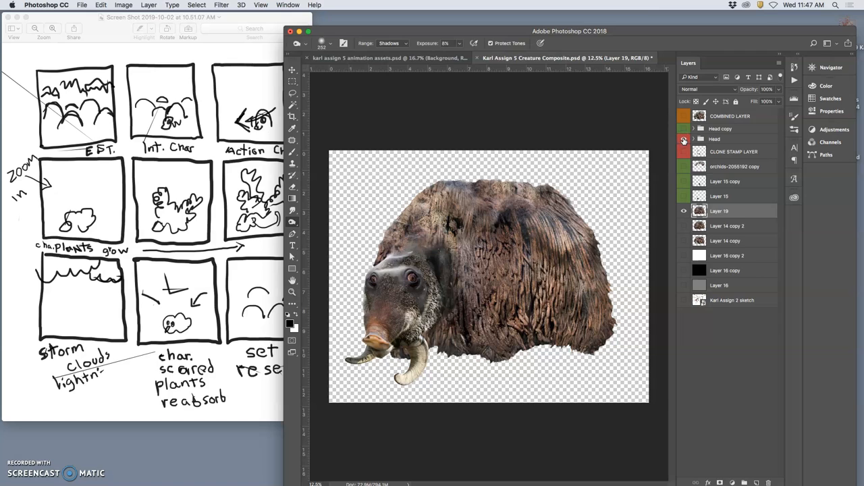
{"action": "left_click", "coordinate": [684, 129]}
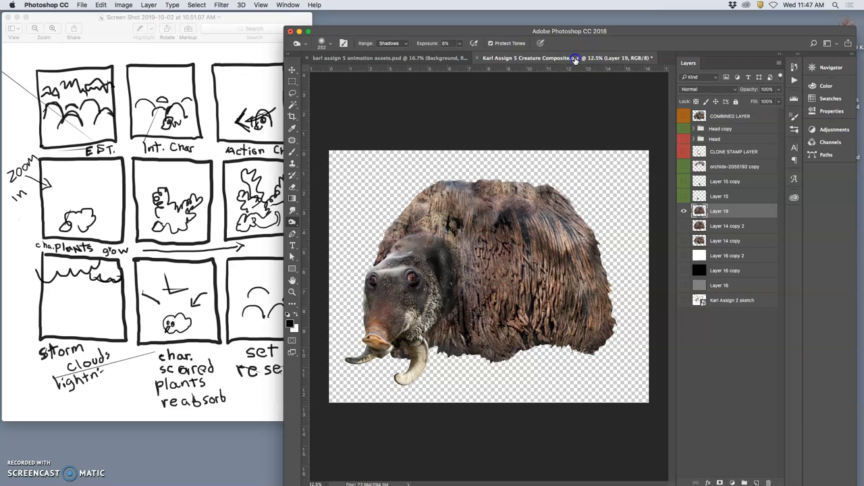
{"action": "mouse_move", "coordinate": [571, 113]}
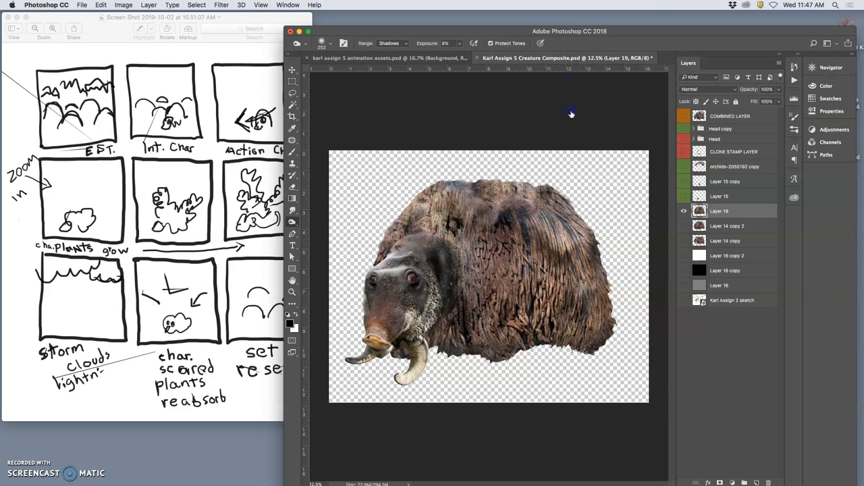
{"action": "mouse_move", "coordinate": [572, 107]}
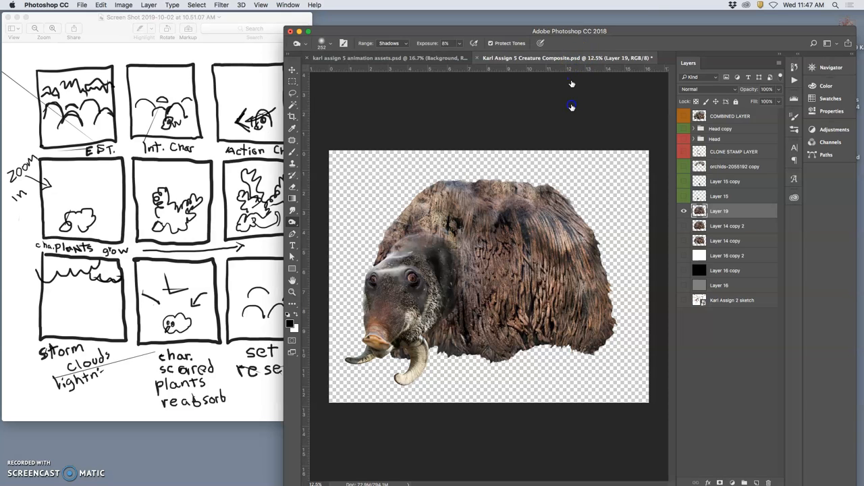